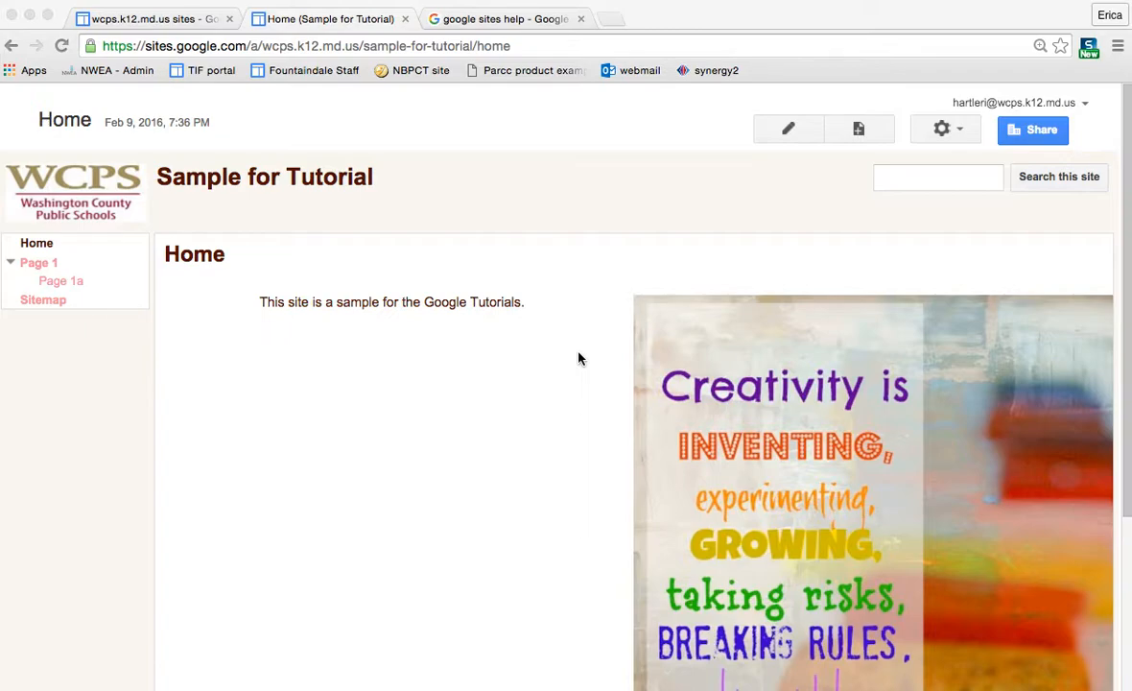
{"action": "mouse_move", "coordinate": [426, 355]}
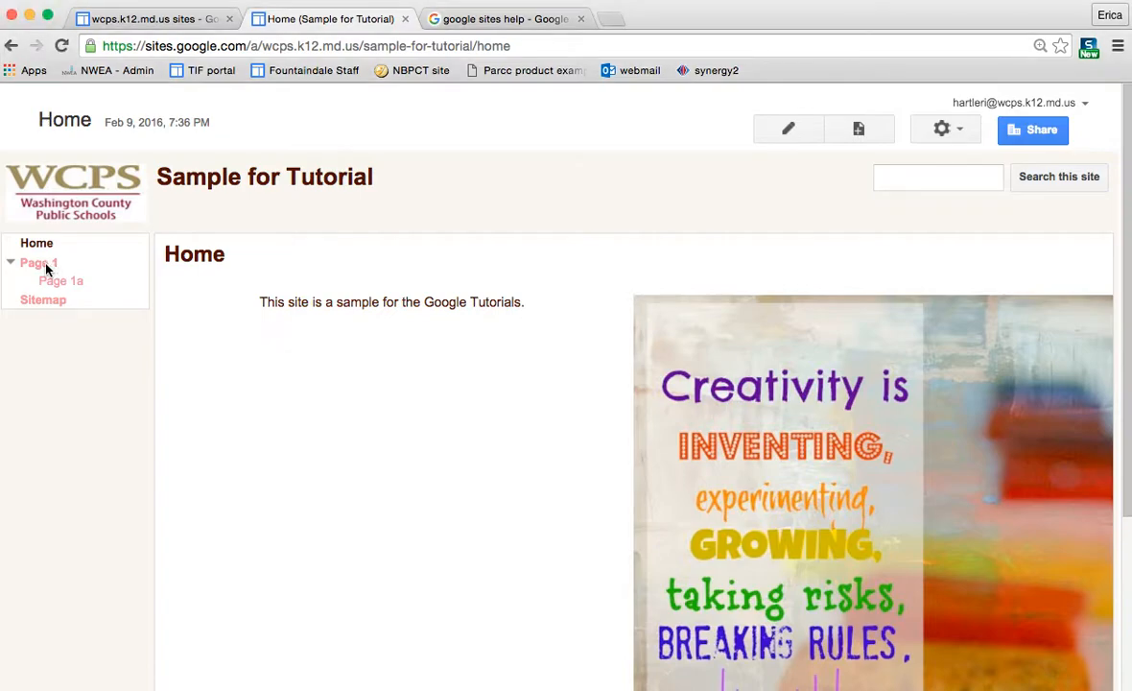
{"action": "mouse_move", "coordinate": [38, 261]}
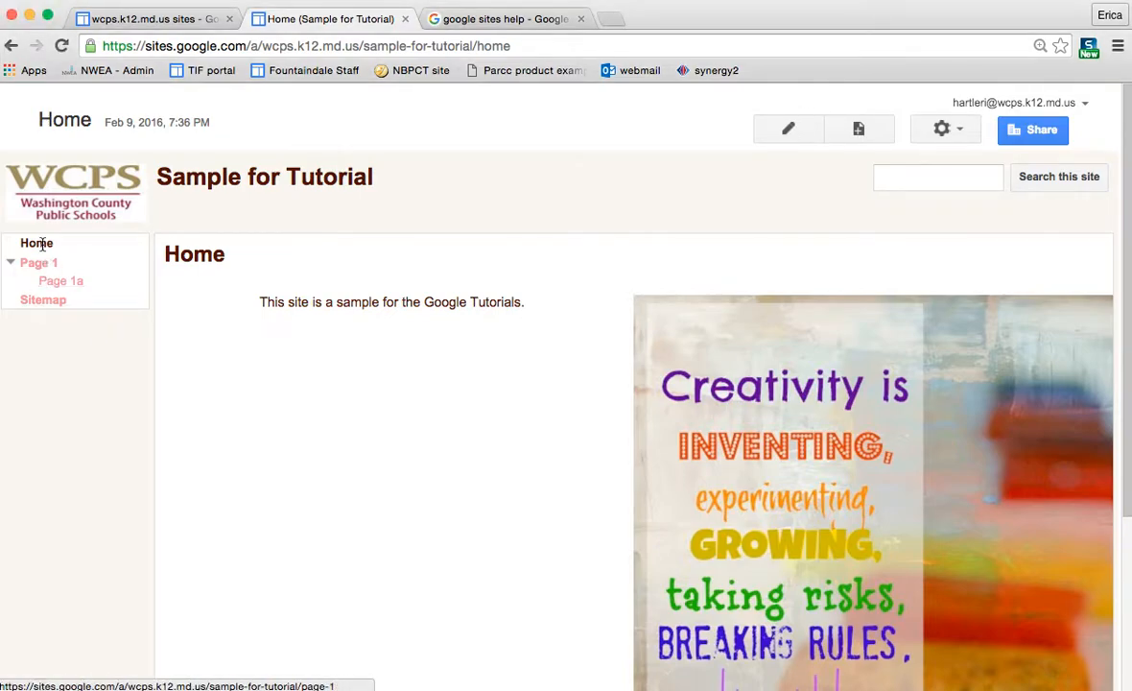
Navigate to the Page 1a subpage from the sidebar under Page 1.
{"action": "left_click", "coordinate": [61, 280]}
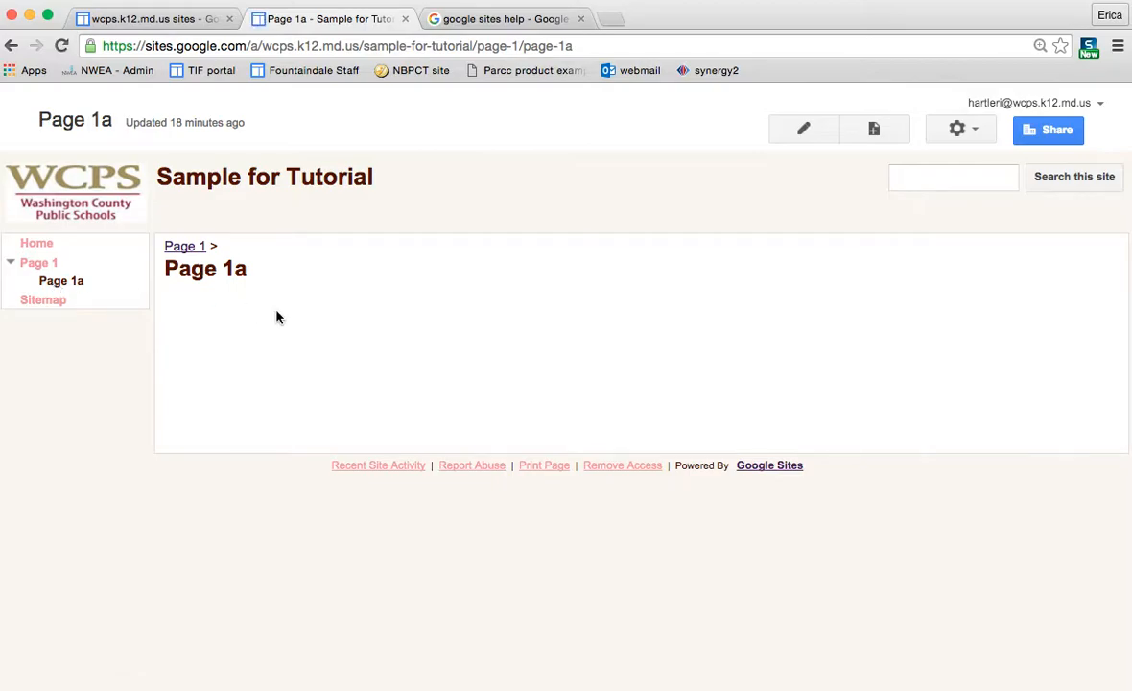
{"action": "mouse_move", "coordinate": [806, 130]}
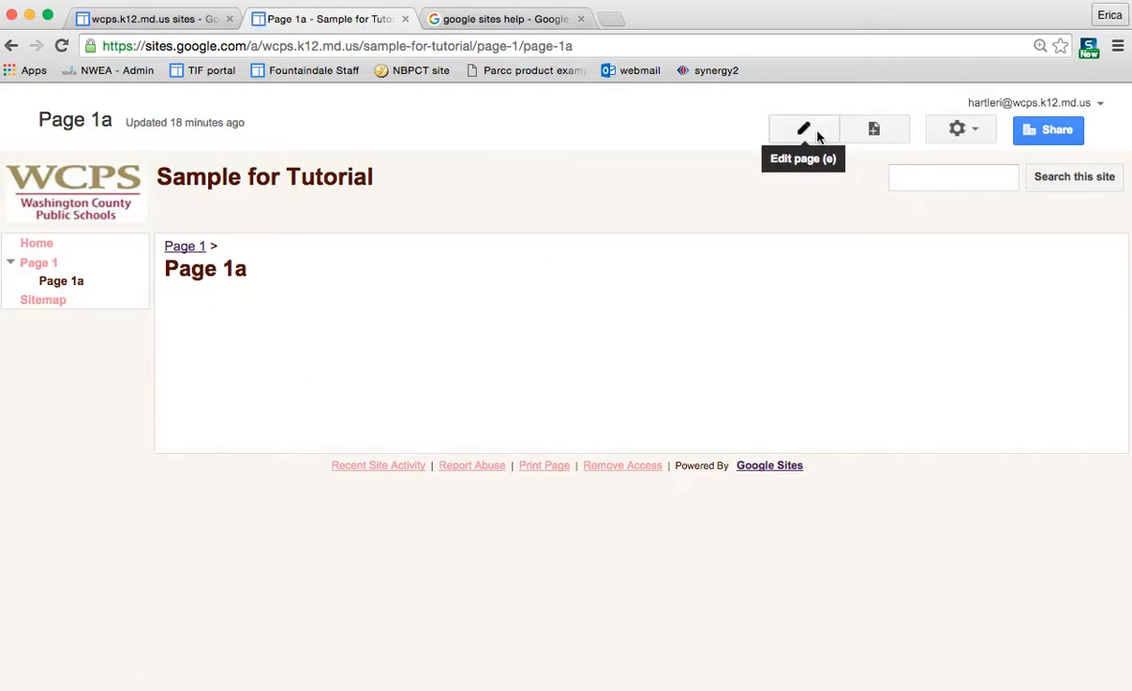
Switch Page 1a into the page editor via the pencil Edit page button.
{"action": "left_click", "coordinate": [804, 129]}
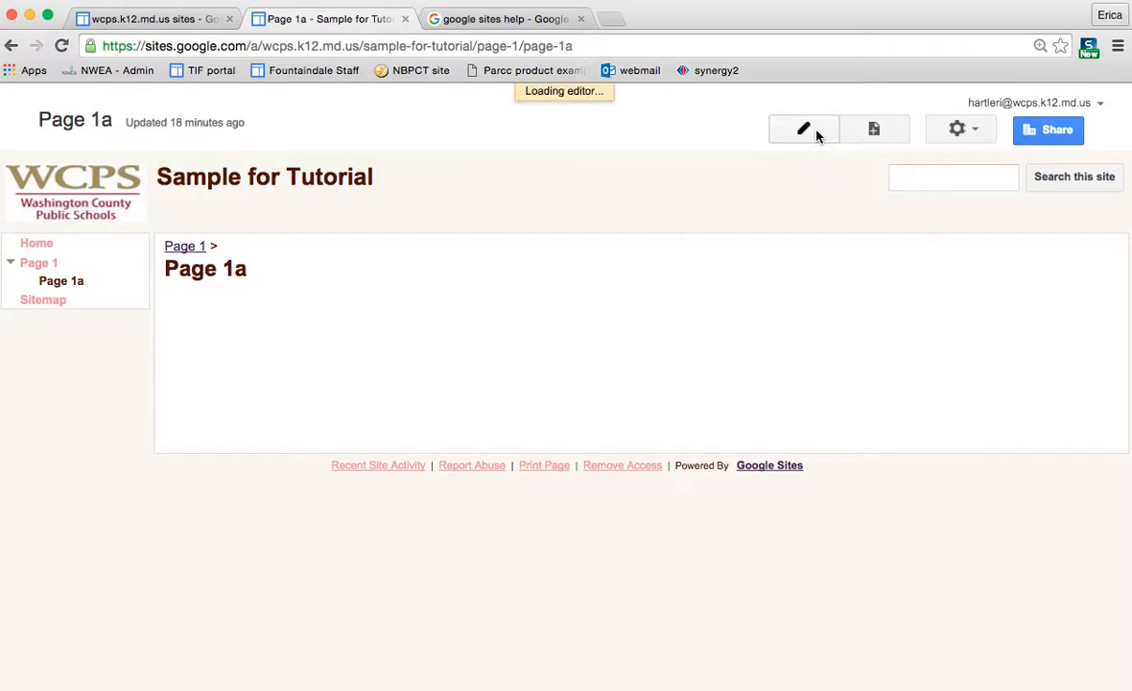
{"action": "left_click", "coordinate": [802, 129]}
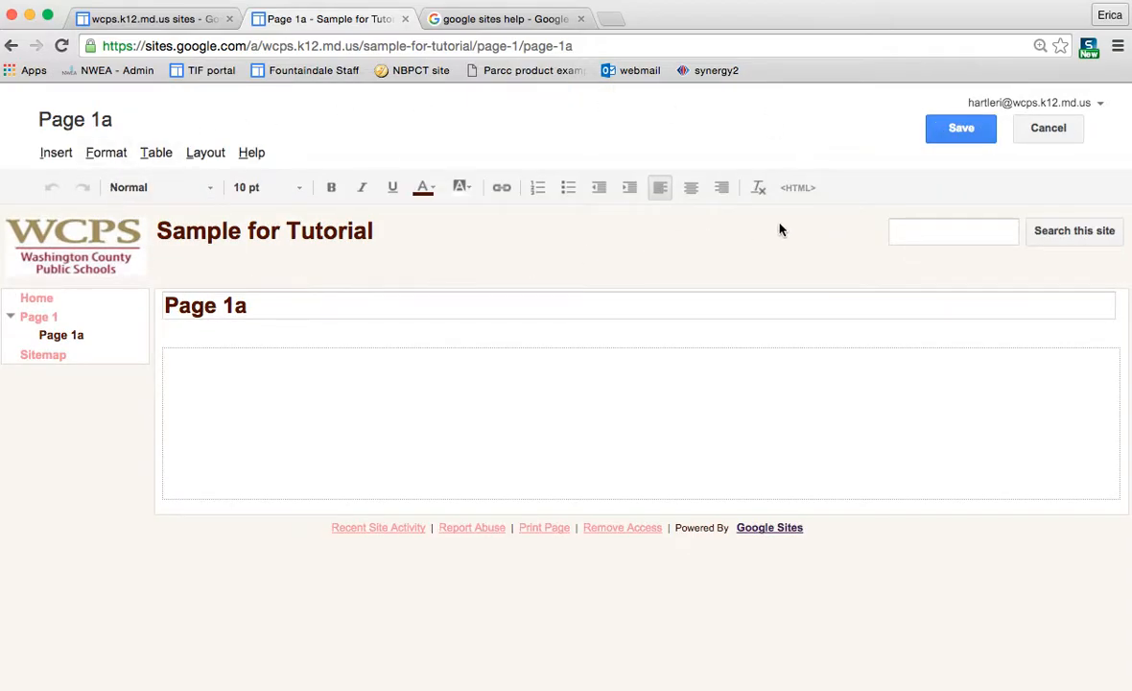
{"action": "mouse_move", "coordinate": [105, 278]}
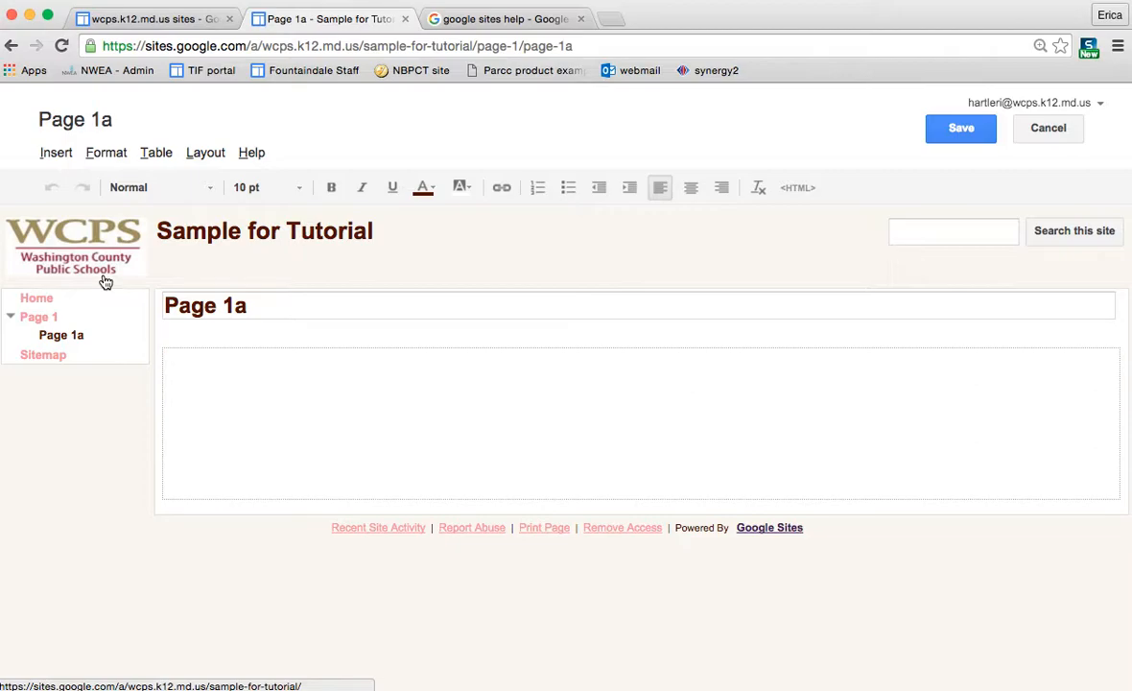
{"action": "mouse_move", "coordinate": [206, 153]}
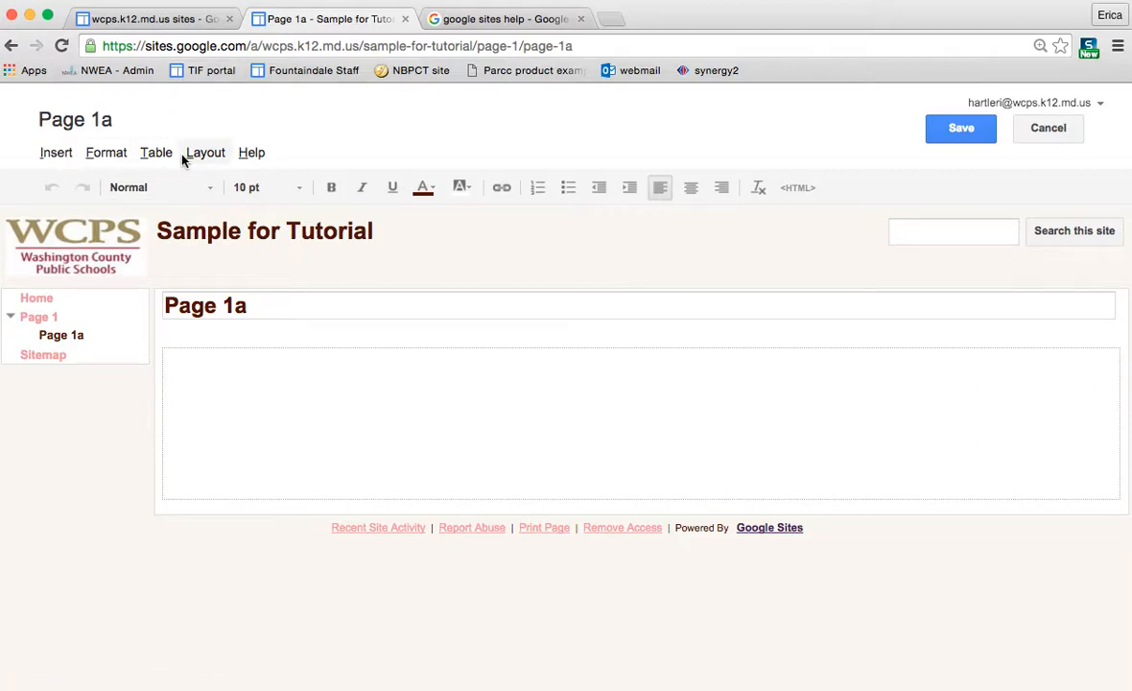
Bring up the Insert Google Calendar chooser and browse the account's list of calendars.
{"action": "left_click", "coordinate": [56, 152]}
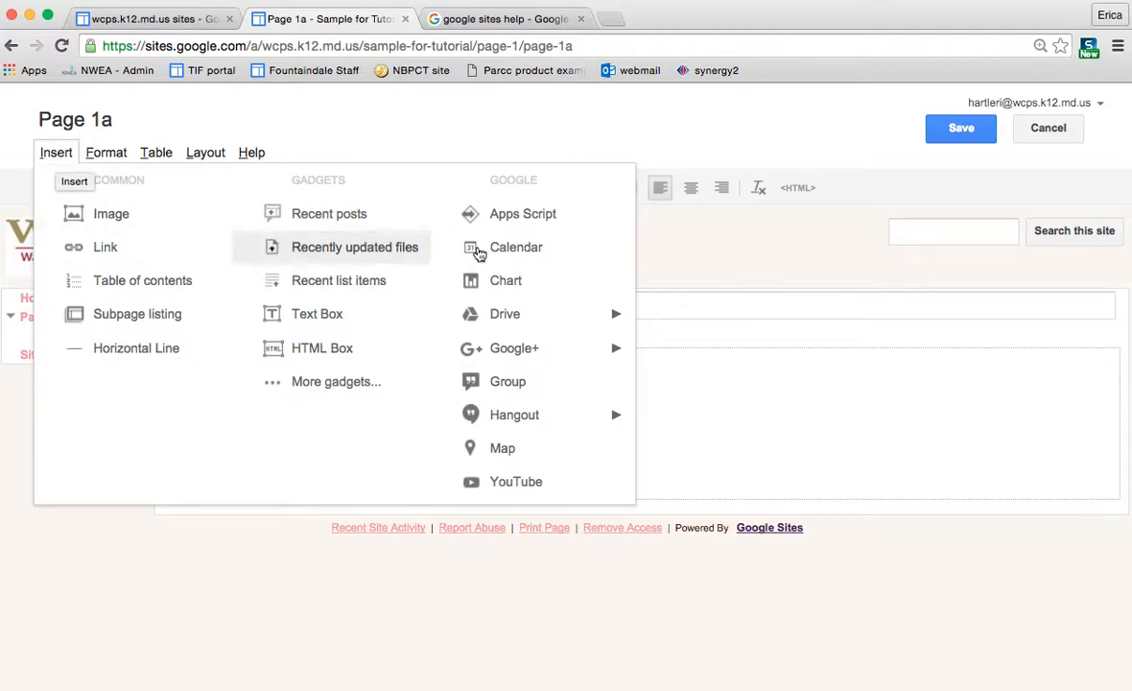
{"action": "mouse_move", "coordinate": [162, 180]}
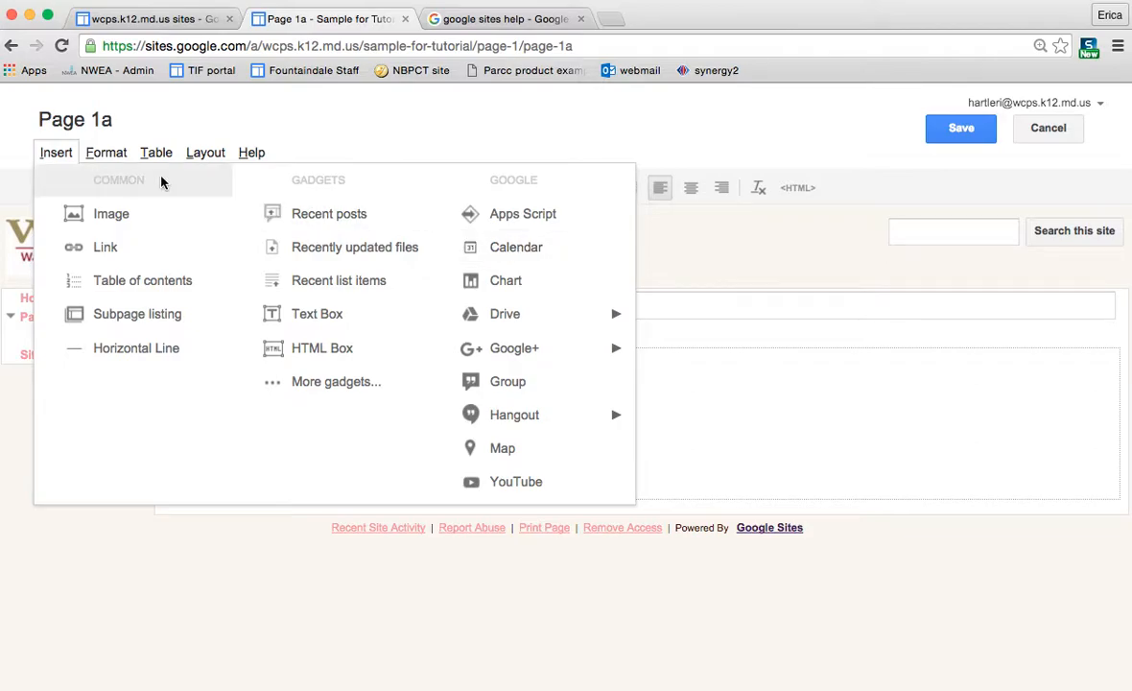
{"action": "mouse_move", "coordinate": [55, 154]}
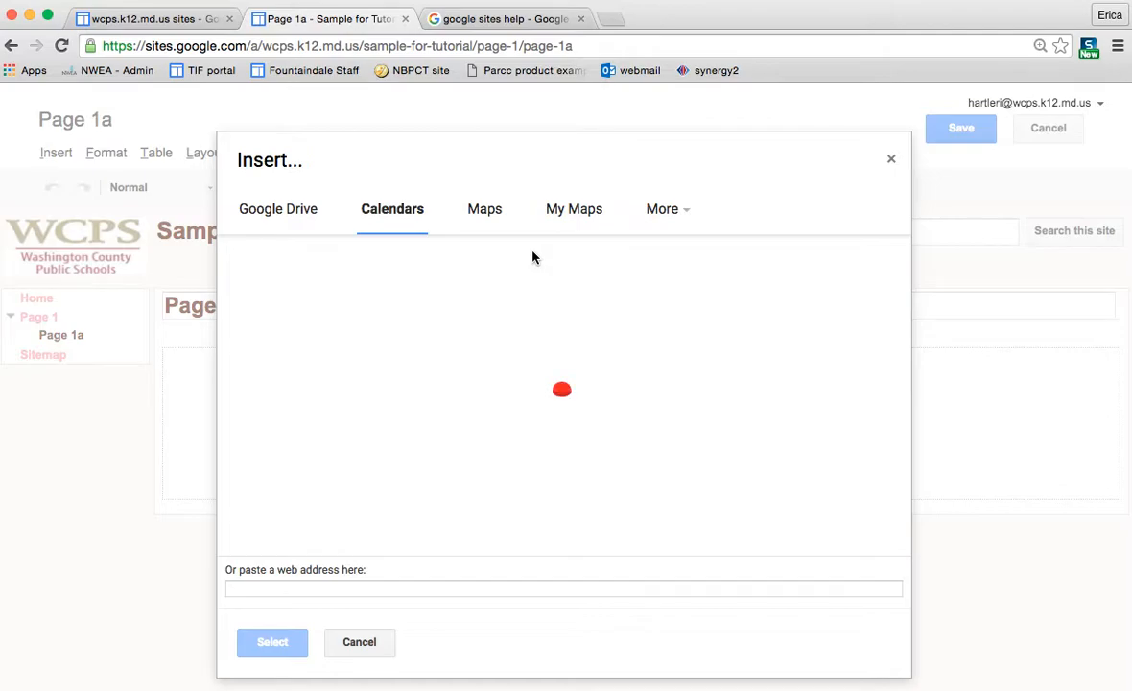
{"action": "mouse_move", "coordinate": [491, 364]}
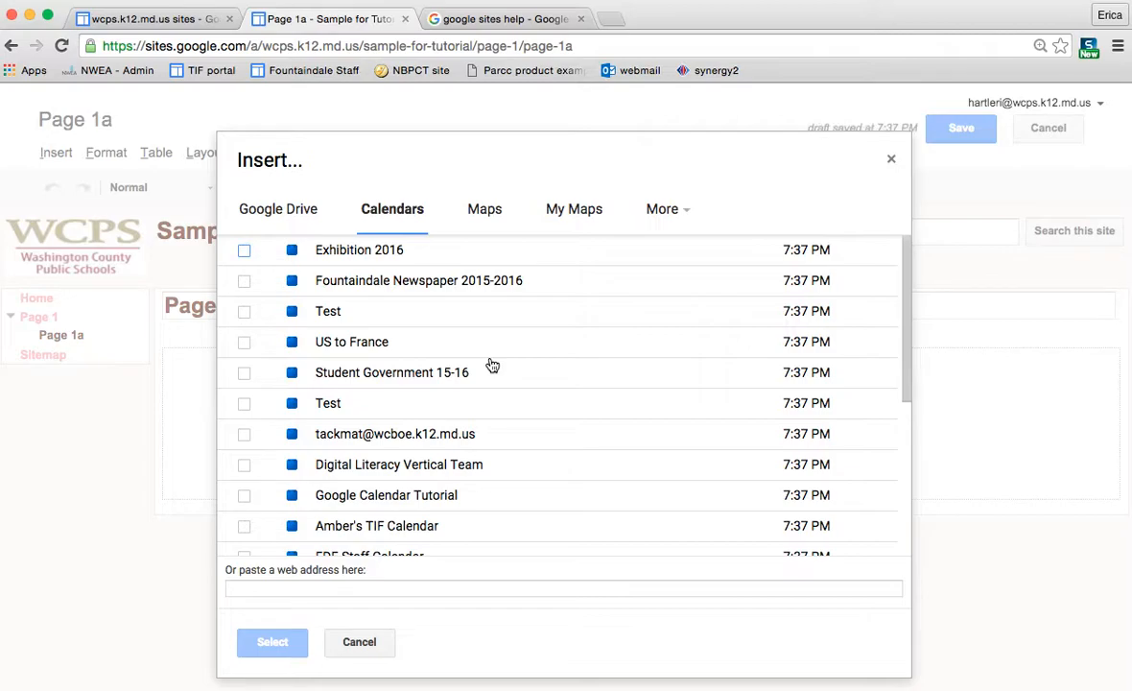
{"action": "scroll", "scroll_direction": "down", "scroll_amount": 3}
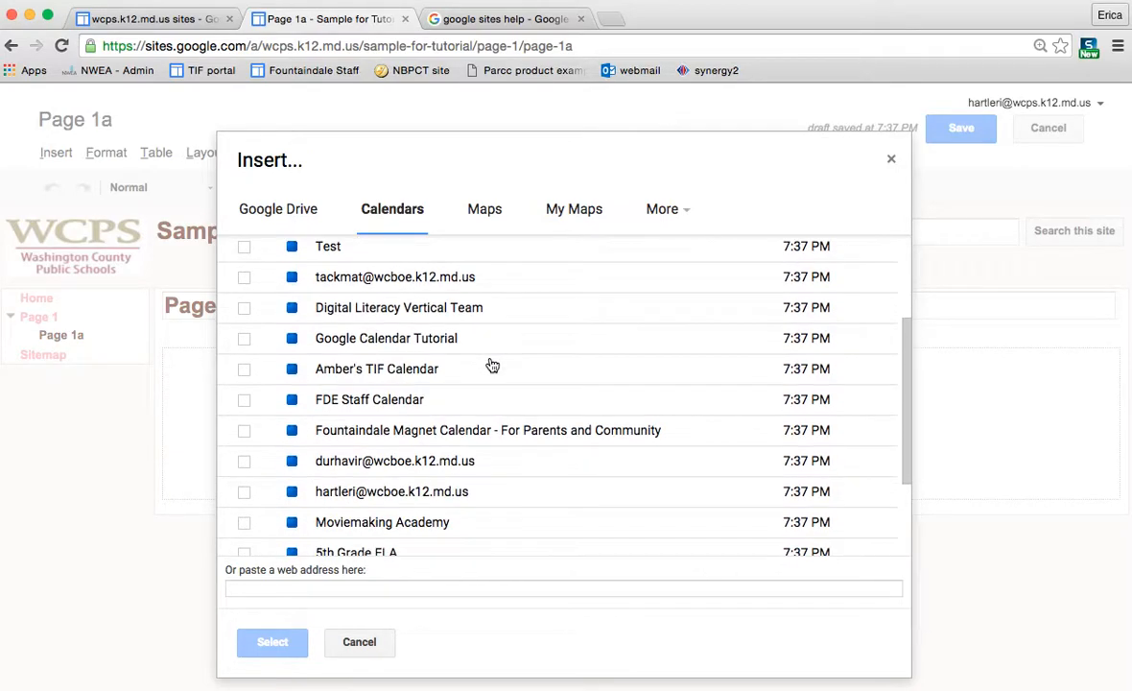
{"action": "scroll", "scroll_direction": "down", "scroll_amount": 3}
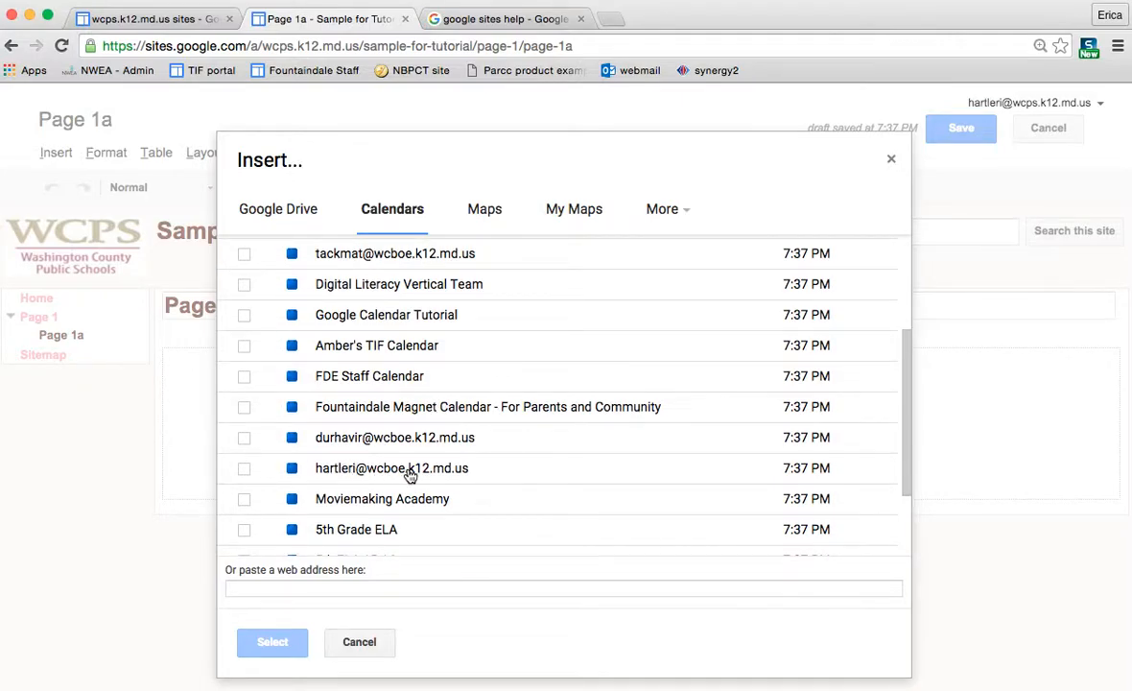
{"action": "scroll", "scroll_direction": "up", "scroll_amount": 3}
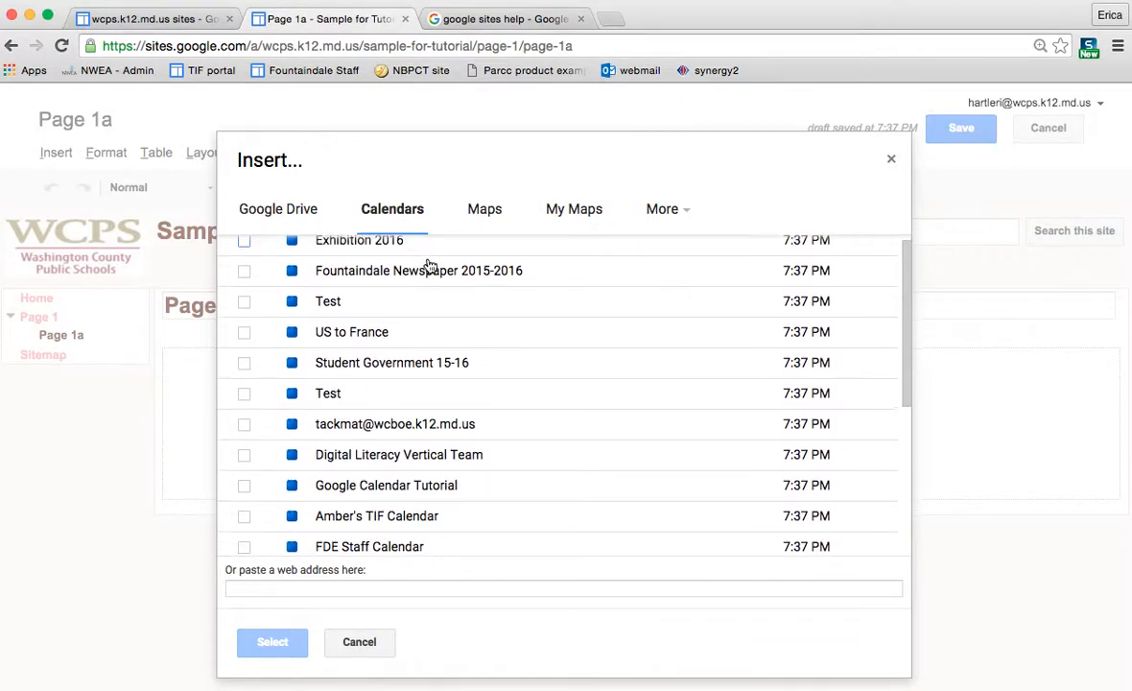
{"action": "scroll", "scroll_direction": "up", "scroll_amount": 3}
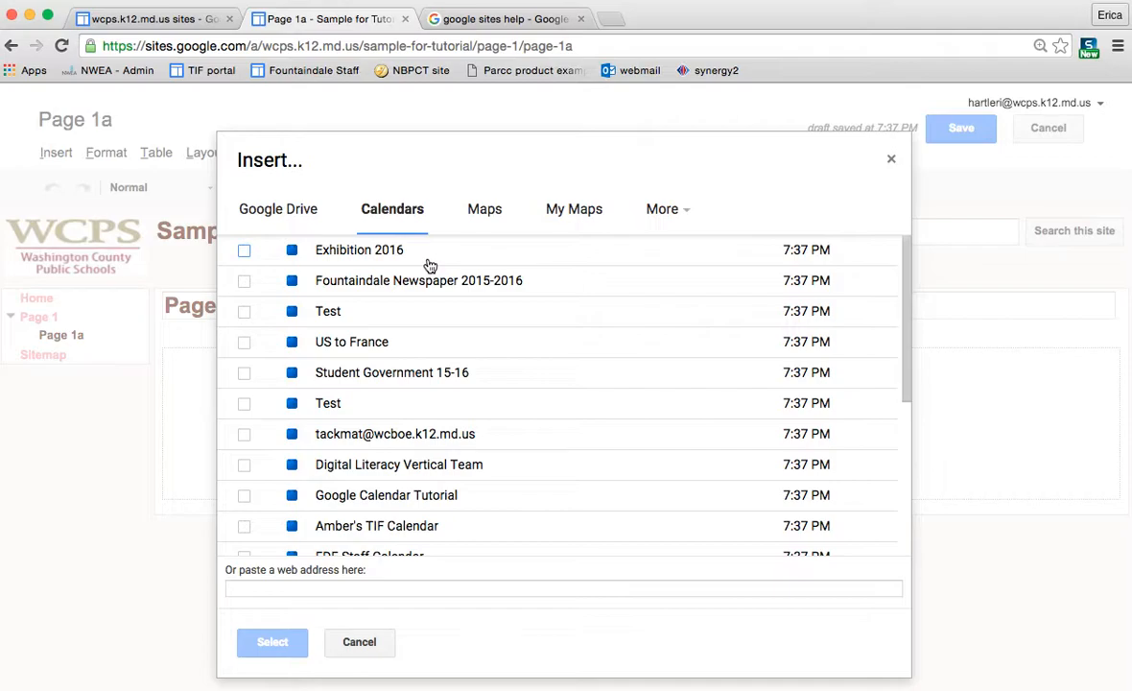
{"action": "scroll", "scroll_direction": "down", "scroll_amount": 3}
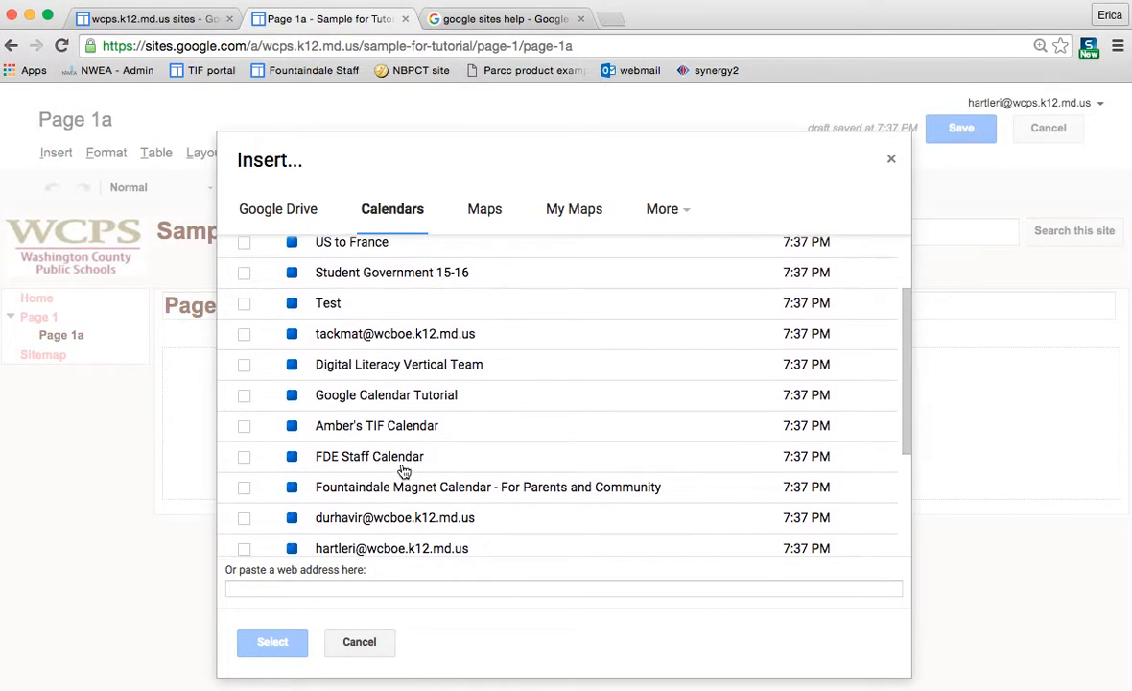
{"action": "scroll", "scroll_direction": "down", "scroll_amount": 3}
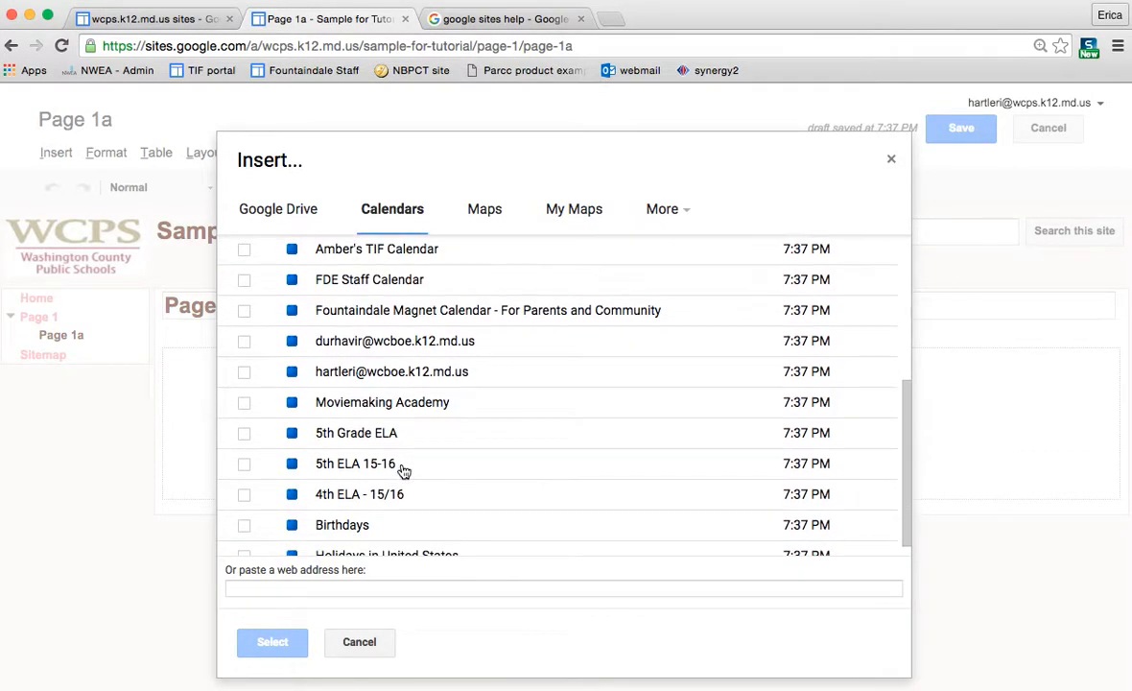
{"action": "scroll", "scroll_direction": "up", "scroll_amount": 3}
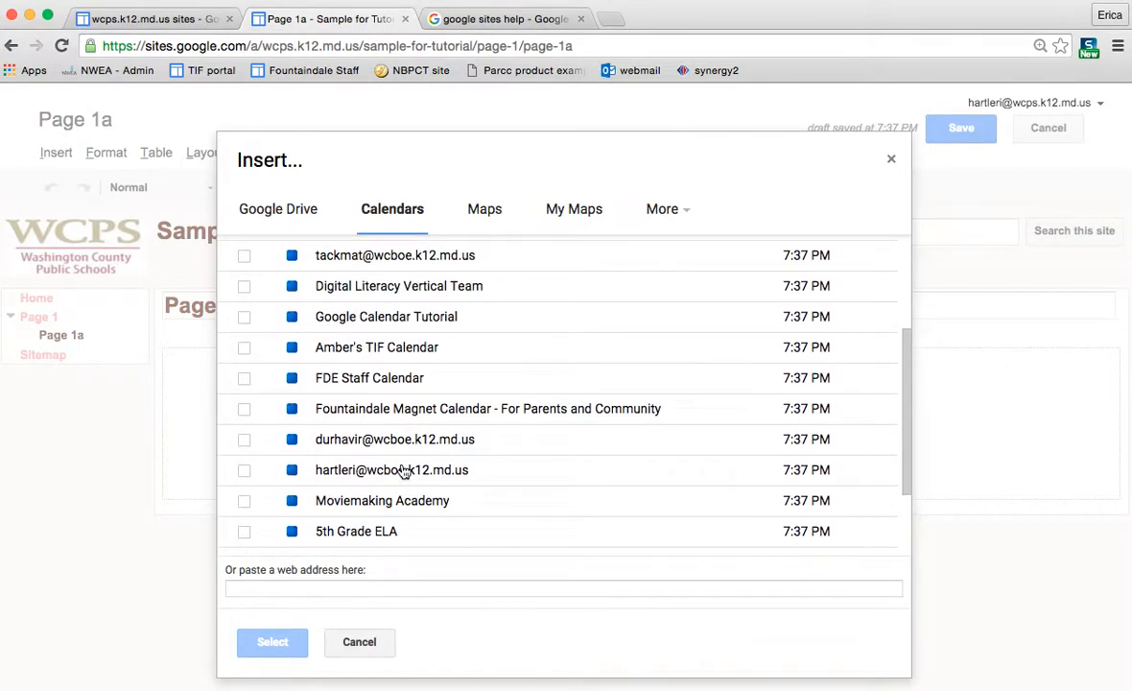
{"action": "scroll", "scroll_direction": "up", "scroll_amount": 3}
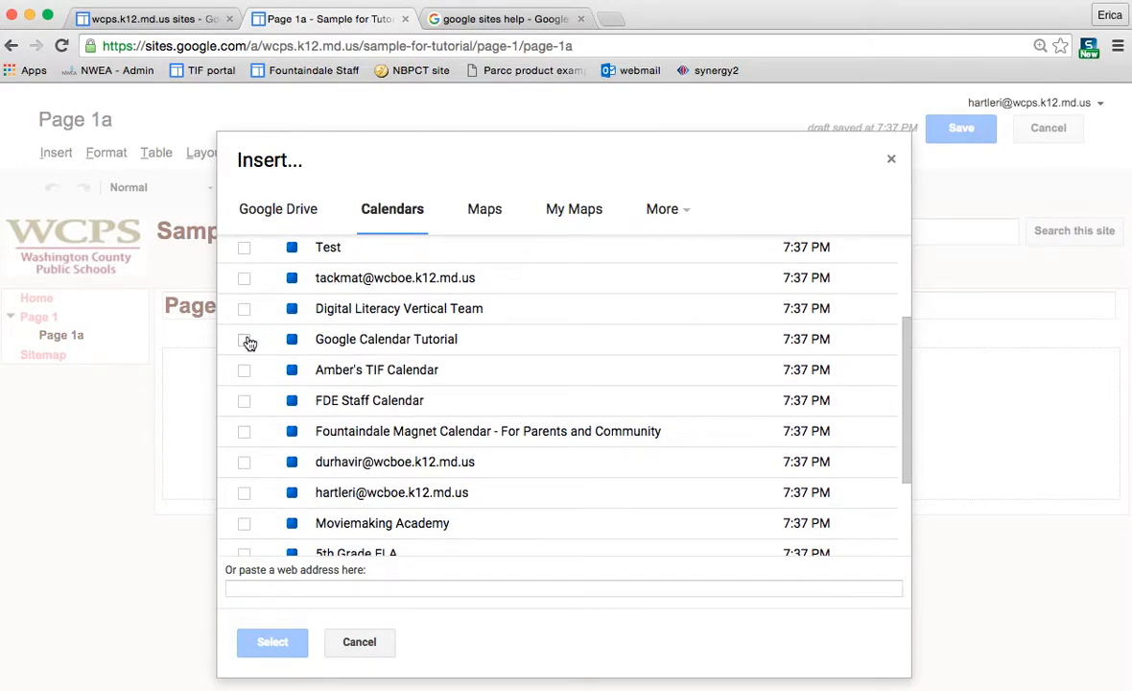
Choose the Google Calendar Tutorial calendar and set its embed view to Month.
{"action": "left_click", "coordinate": [245, 338]}
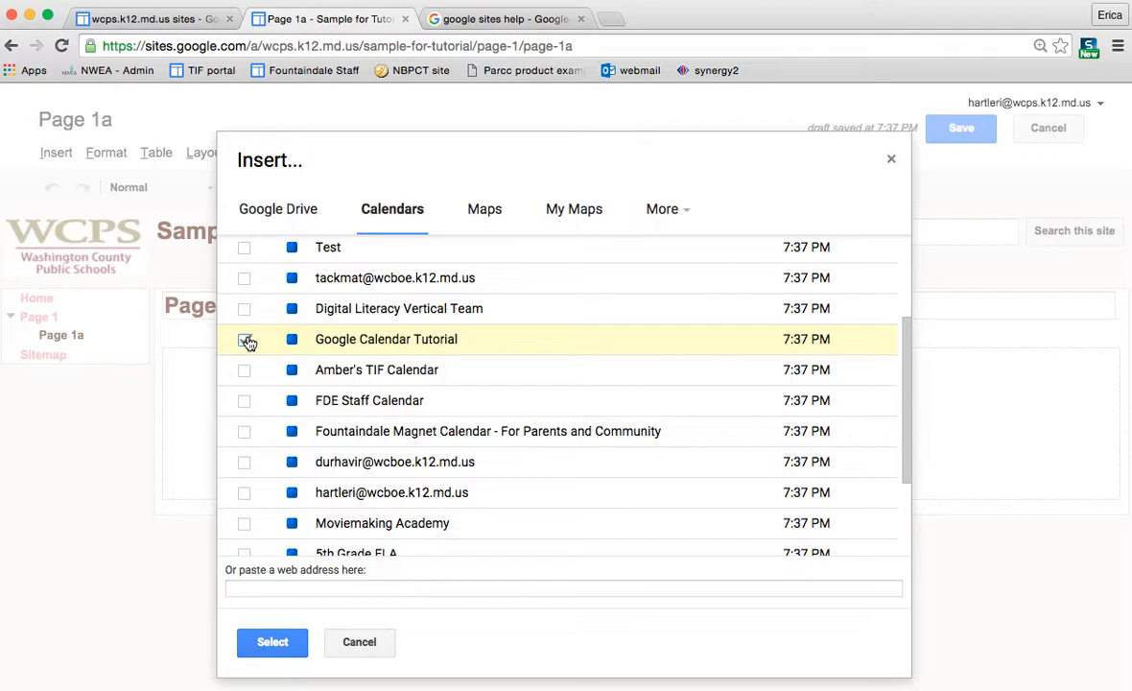
{"action": "left_click", "coordinate": [246, 338]}
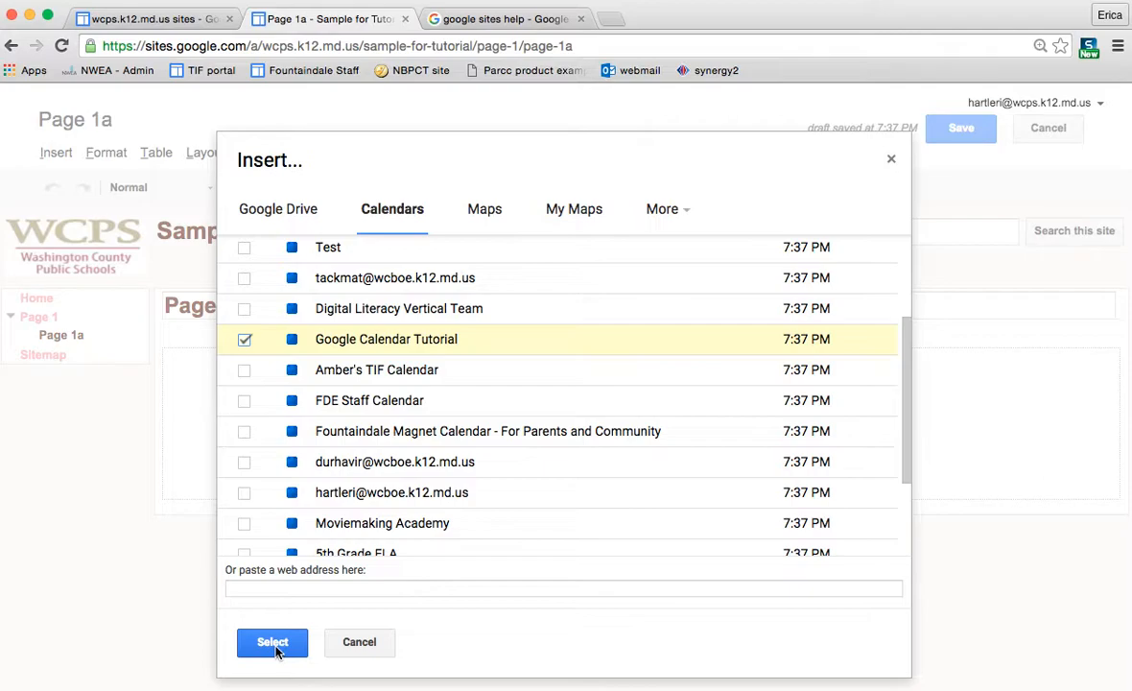
{"action": "left_click", "coordinate": [272, 641]}
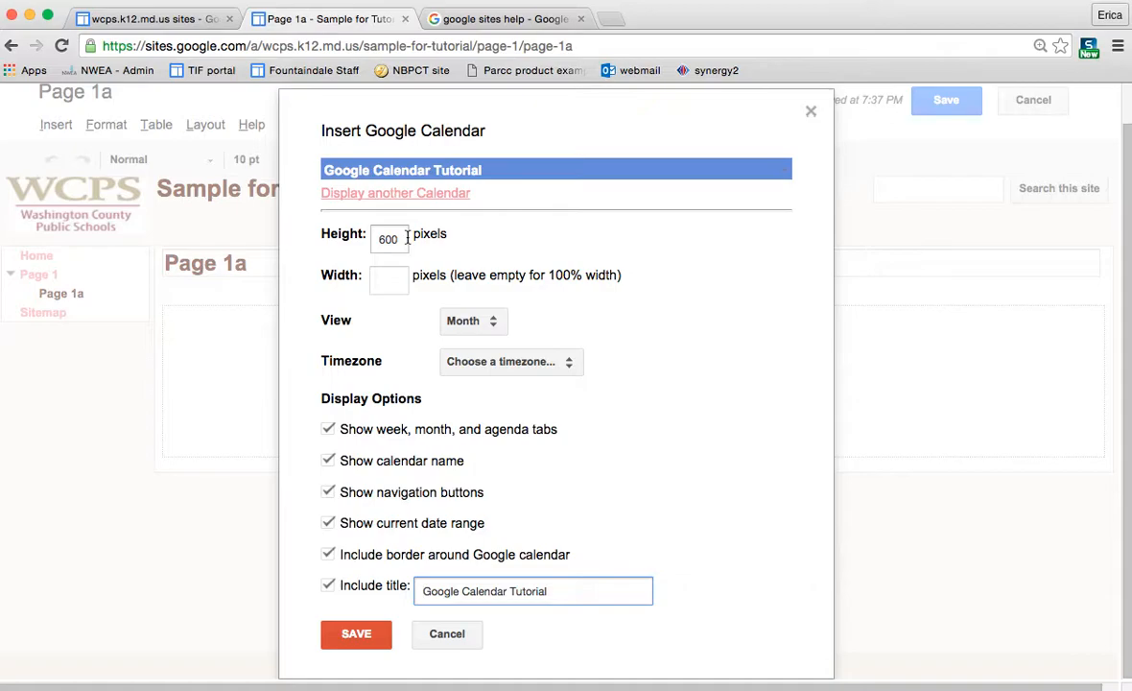
{"action": "left_click", "coordinate": [472, 321]}
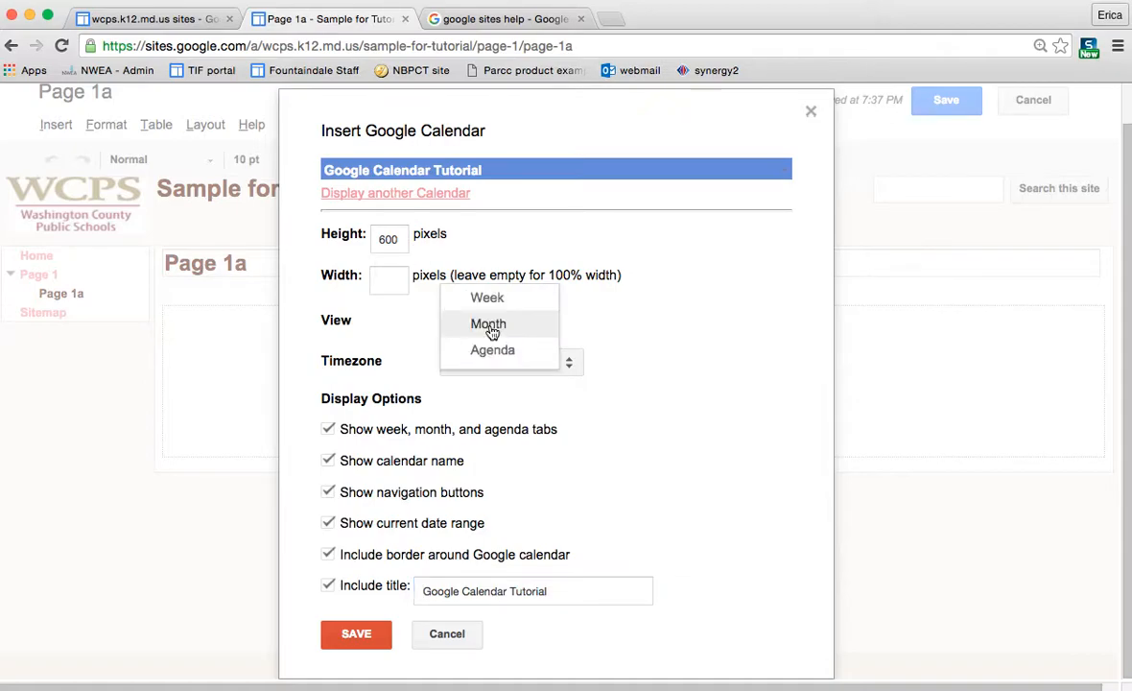
{"action": "mouse_move", "coordinate": [491, 349]}
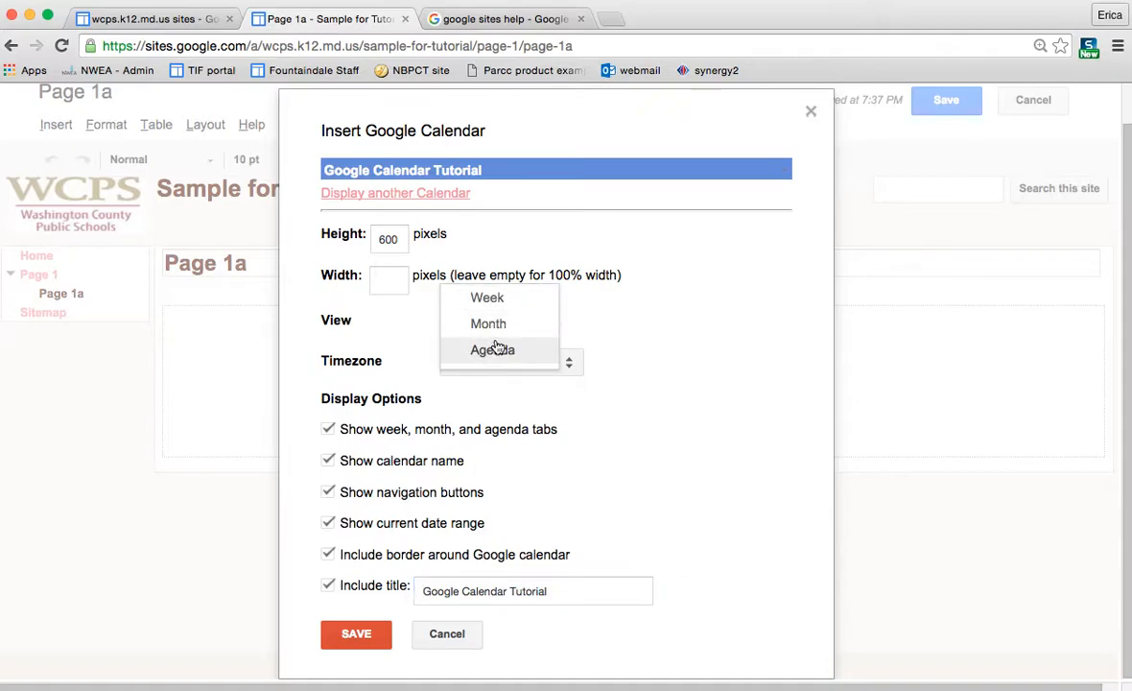
{"action": "left_click", "coordinate": [490, 323]}
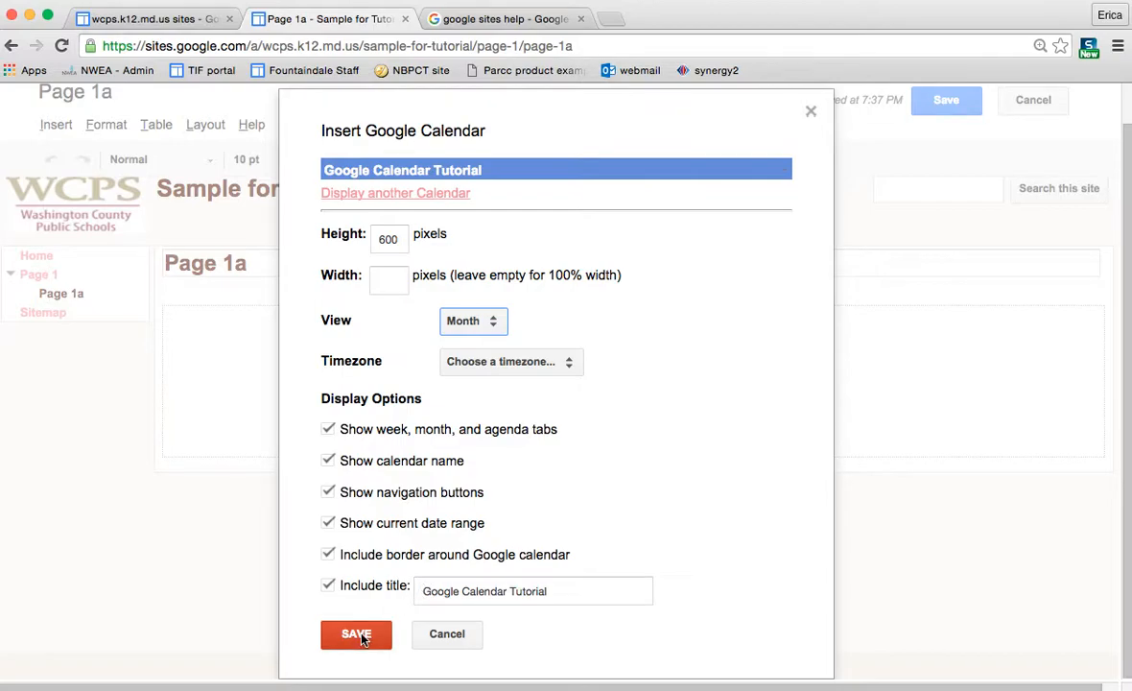
Insert the Google Calendar Tutorial gadget, review its properties and cancel without changes.
{"action": "left_click", "coordinate": [357, 633]}
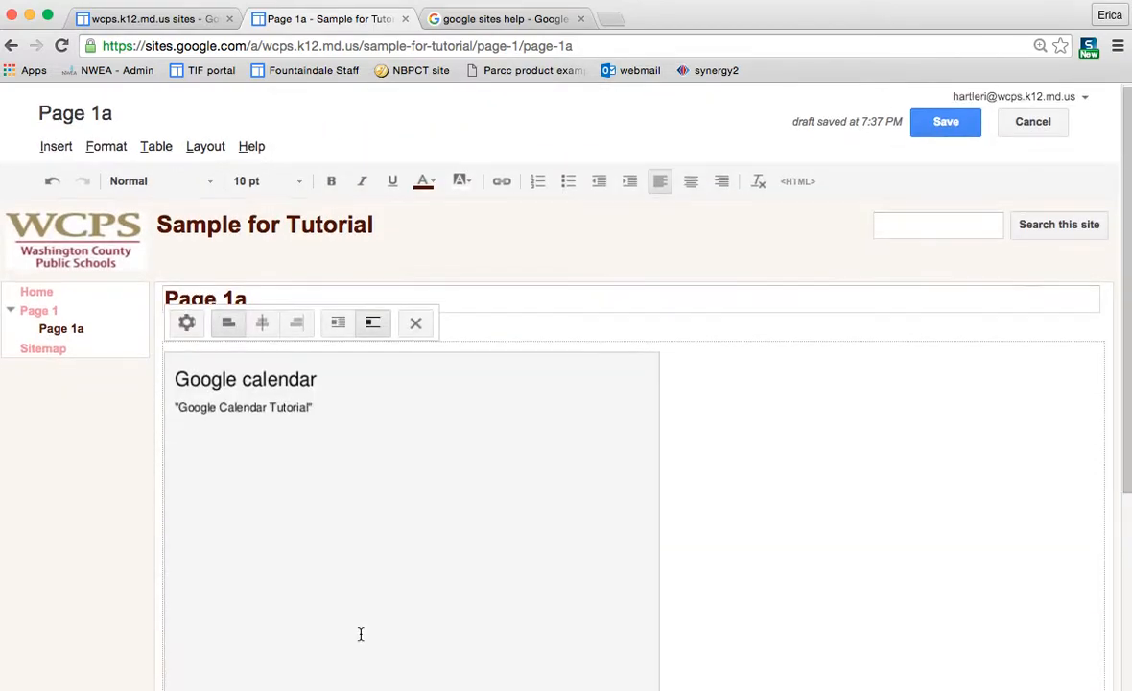
{"action": "scroll", "scroll_direction": "down", "scroll_amount": 3}
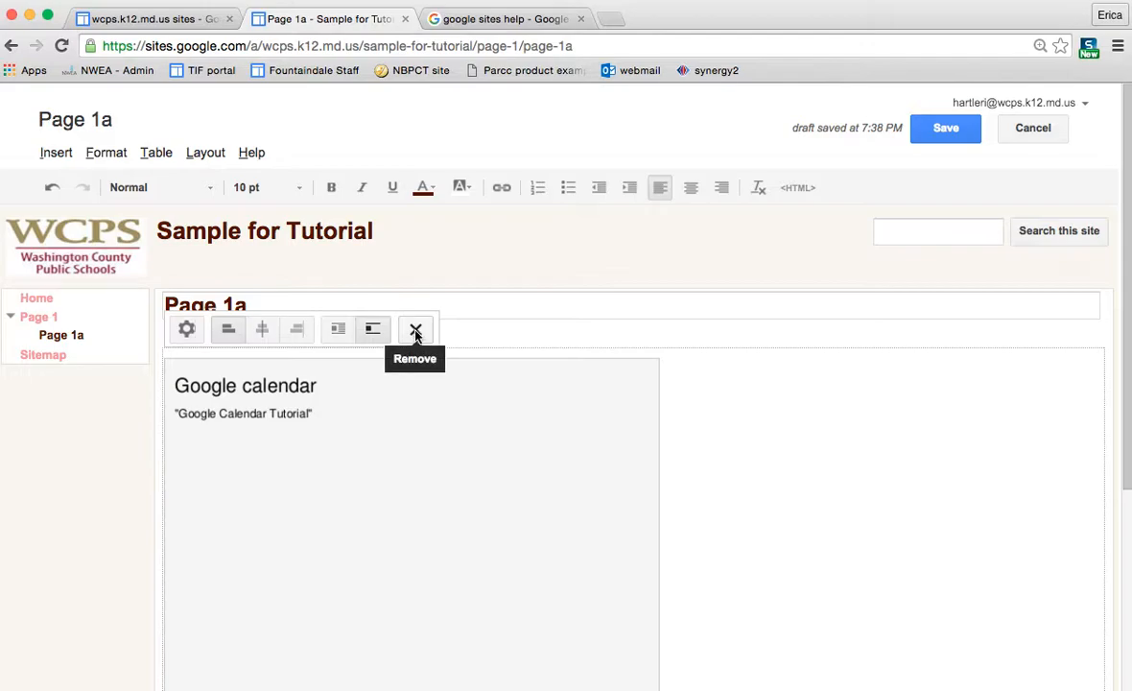
{"action": "mouse_move", "coordinate": [261, 330]}
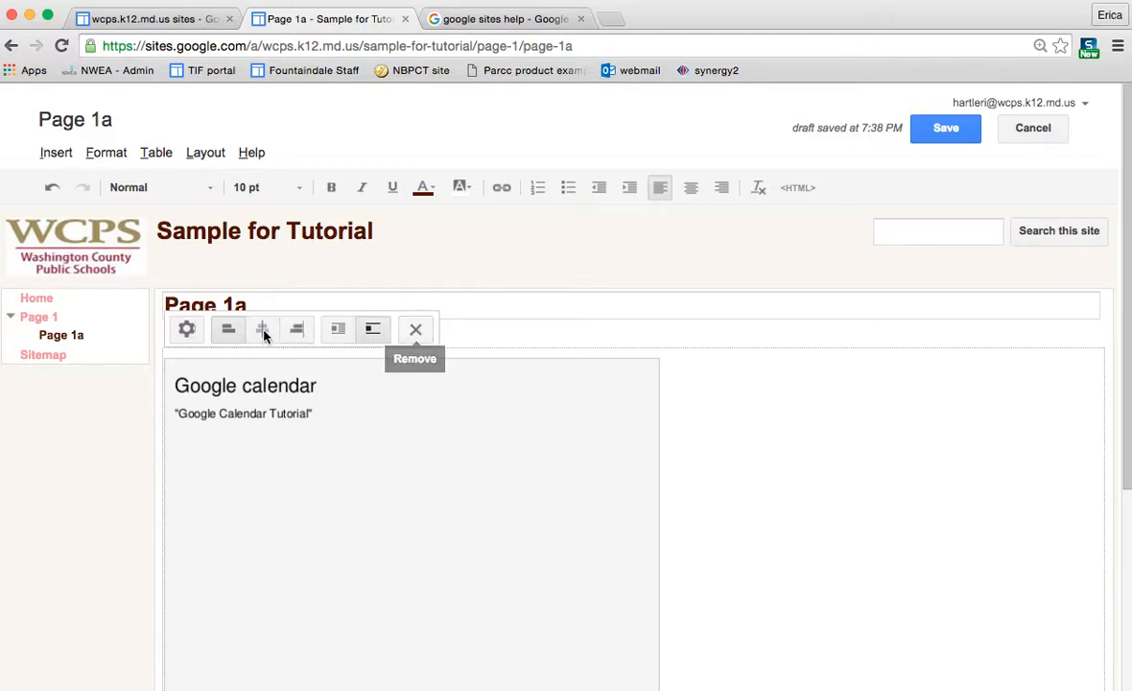
{"action": "left_click", "coordinate": [186, 330]}
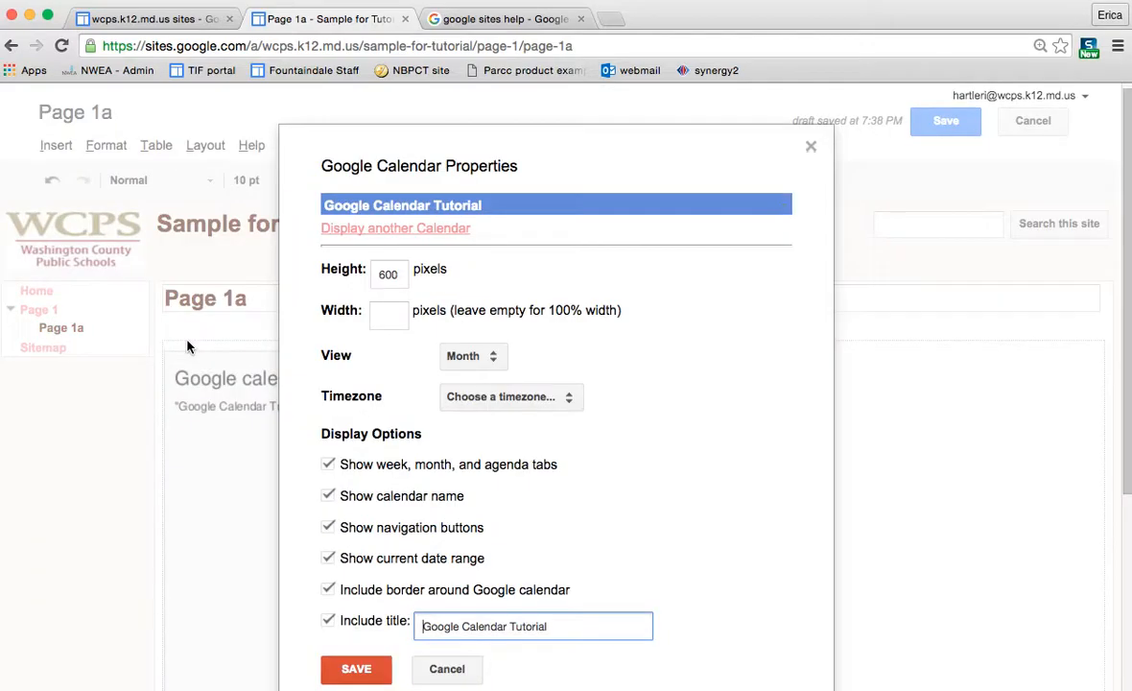
{"action": "scroll", "scroll_direction": "down", "scroll_amount": 3}
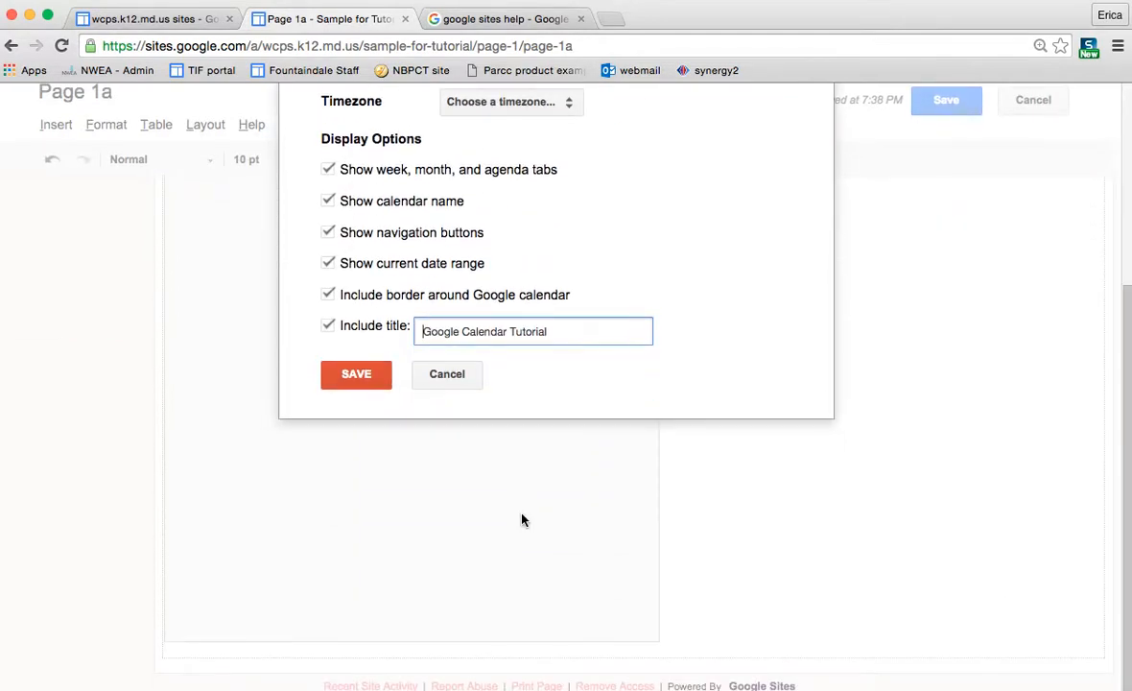
{"action": "left_click", "coordinate": [356, 374]}
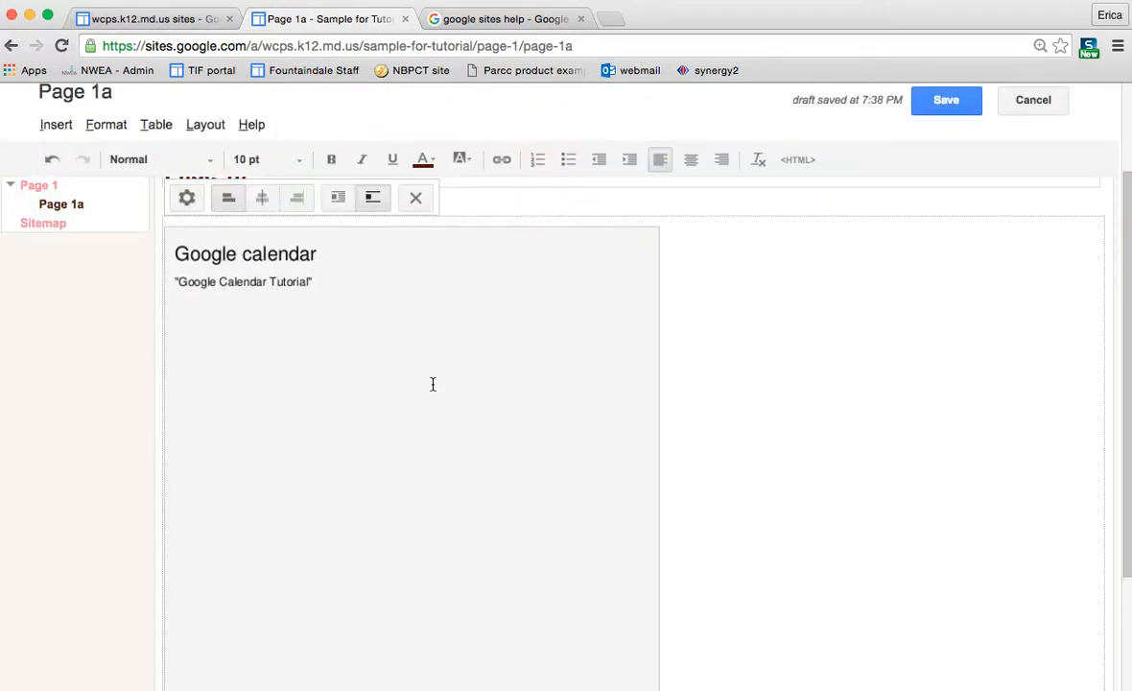
Save Page 1a and review the live February 2016 month calendar.
{"action": "left_click", "coordinate": [944, 100]}
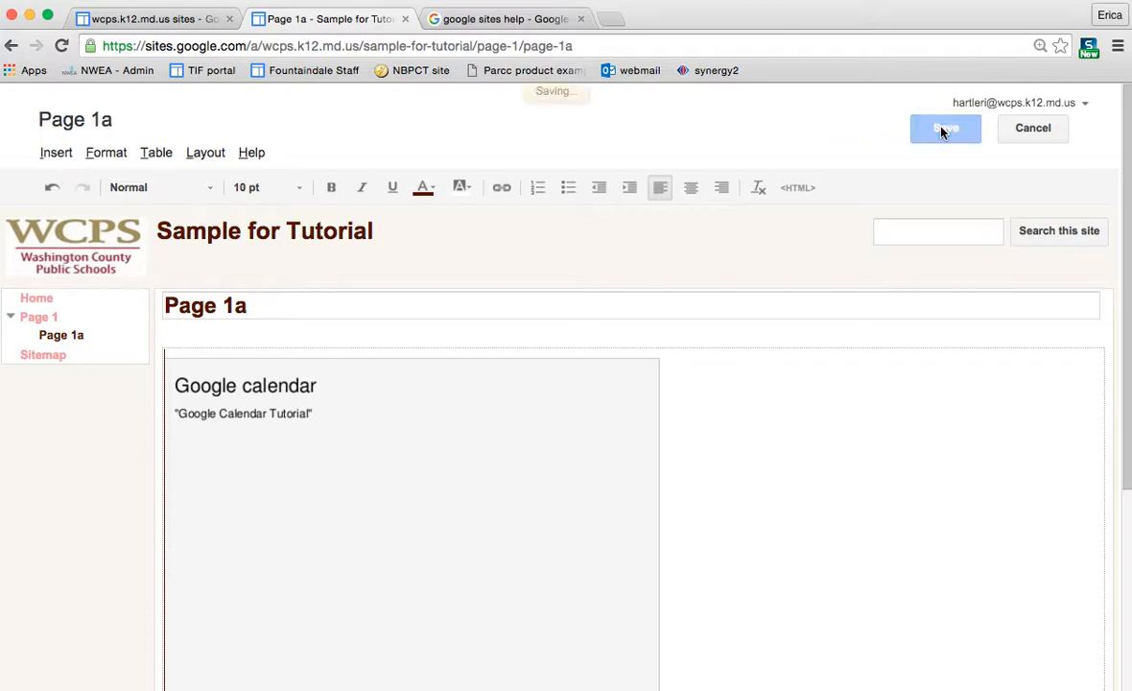
{"action": "left_click", "coordinate": [944, 127]}
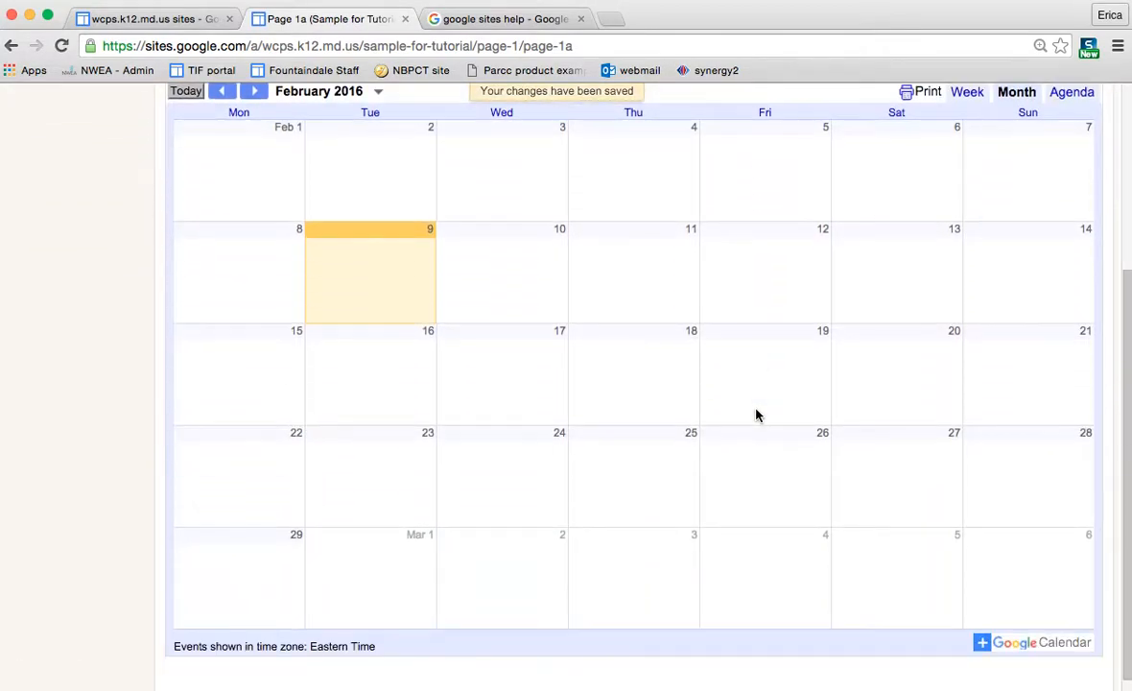
{"action": "scroll", "scroll_direction": "up", "scroll_amount": 3}
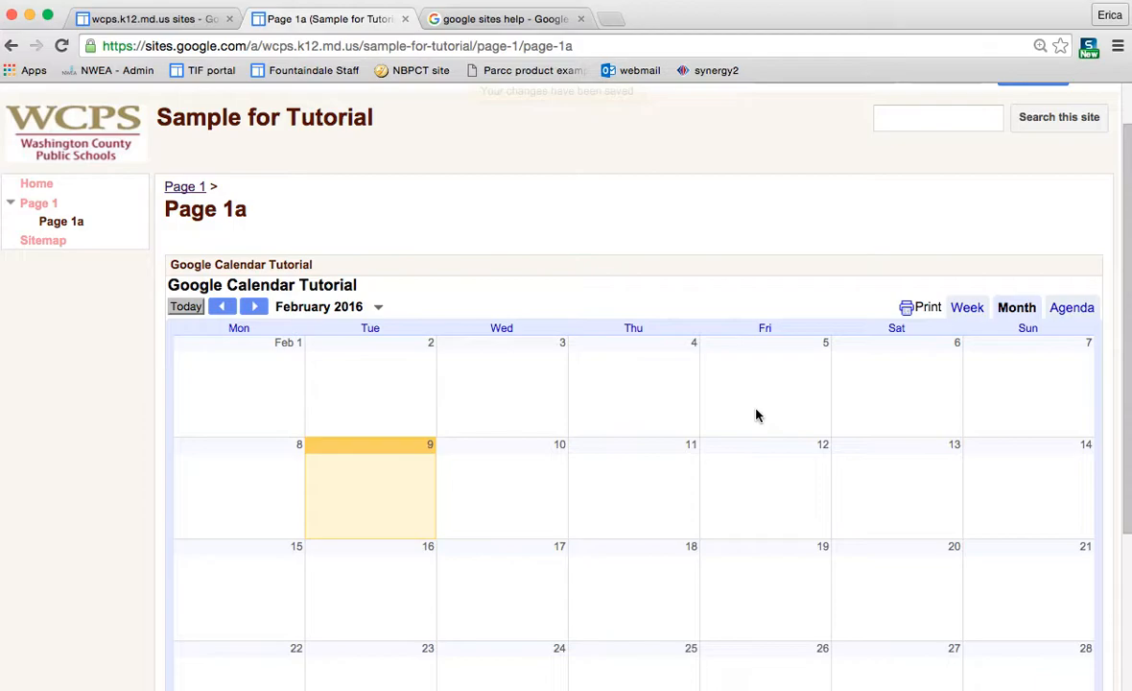
{"action": "mouse_move", "coordinate": [766, 522]}
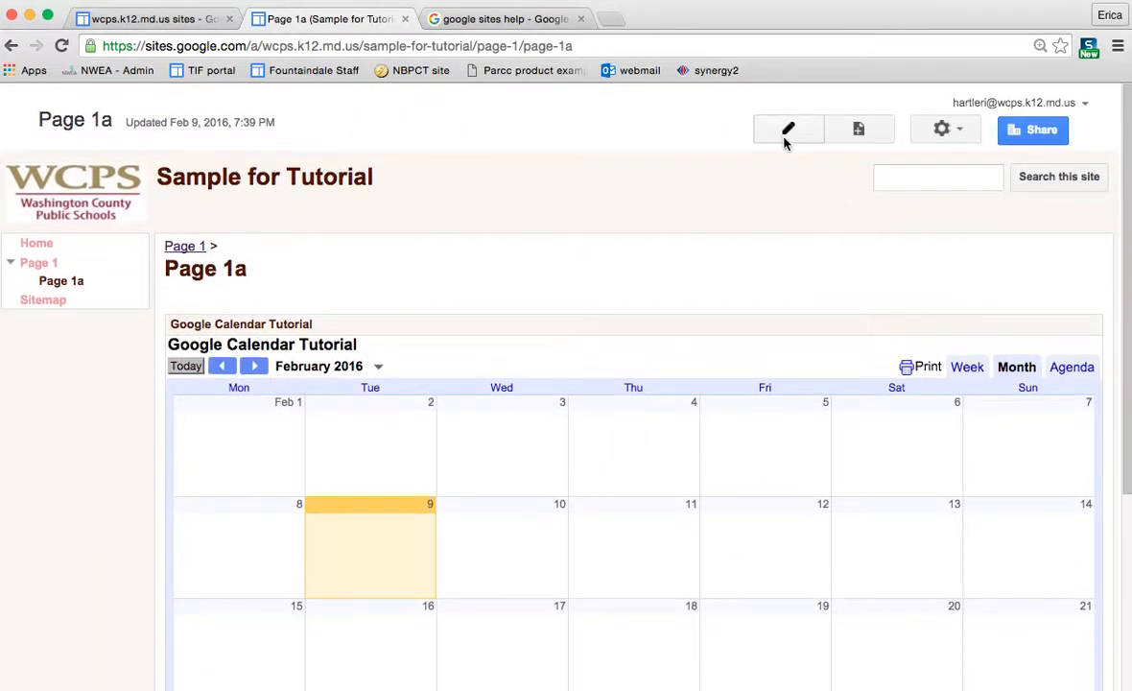
Reopen Page 1a for editing and move below the calendar gadget.
{"action": "left_click", "coordinate": [787, 128]}
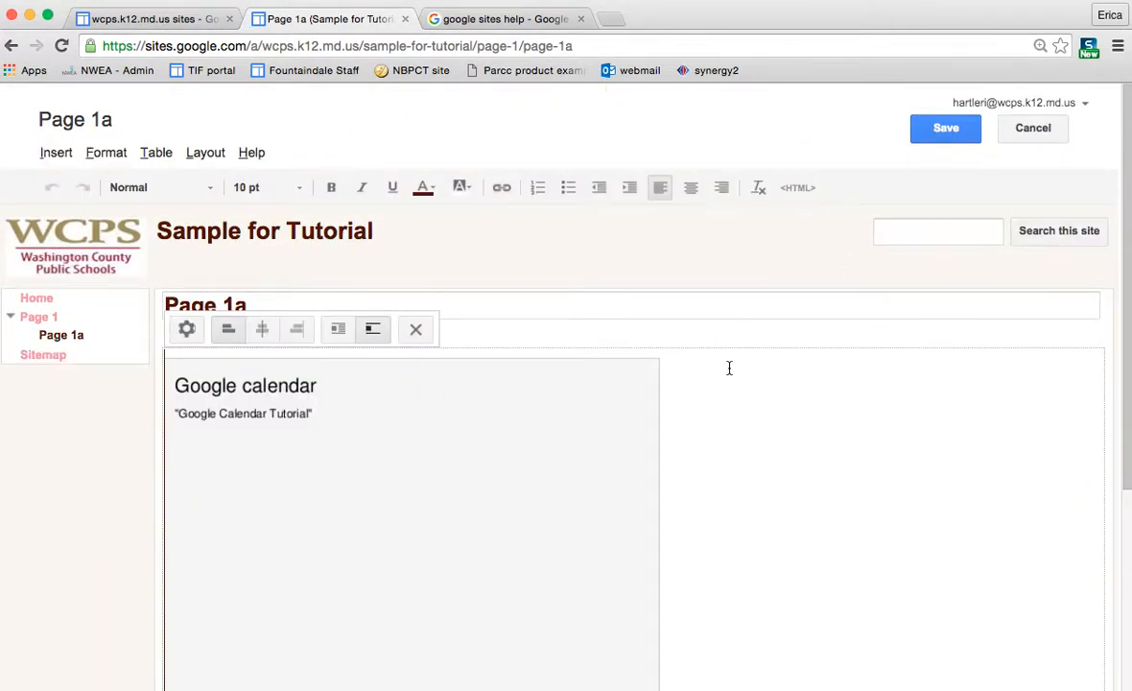
{"action": "scroll", "scroll_direction": "down", "scroll_amount": 3}
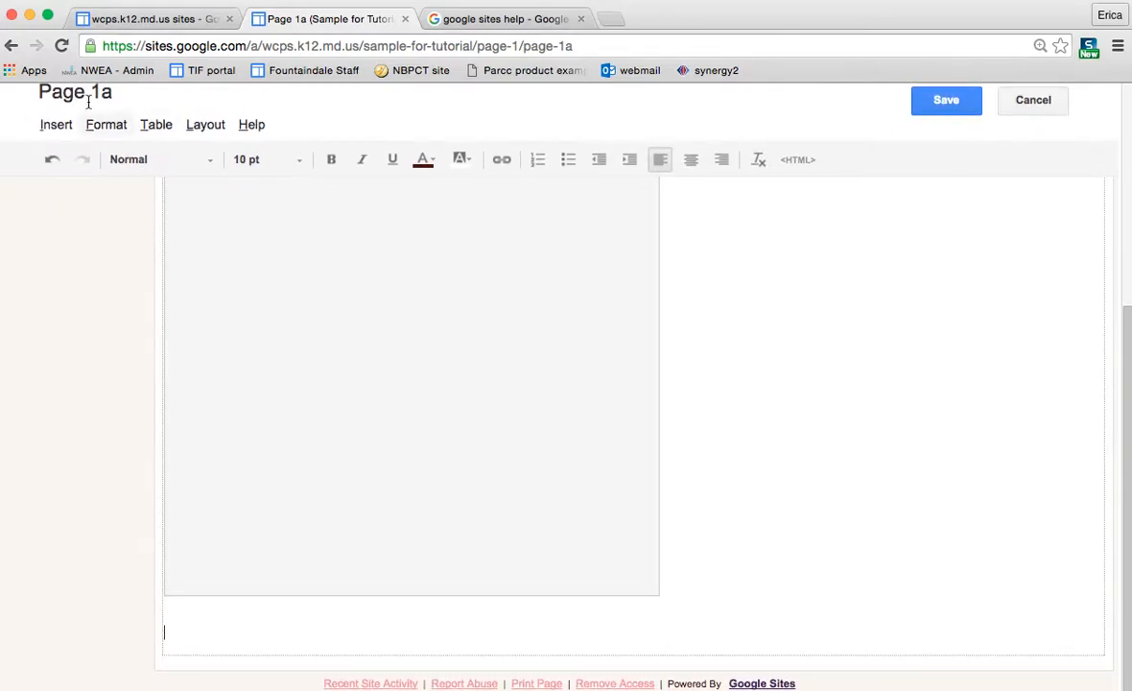
Embed the Google Tutorials outline Drive document below the calendar.
{"action": "left_click", "coordinate": [56, 123]}
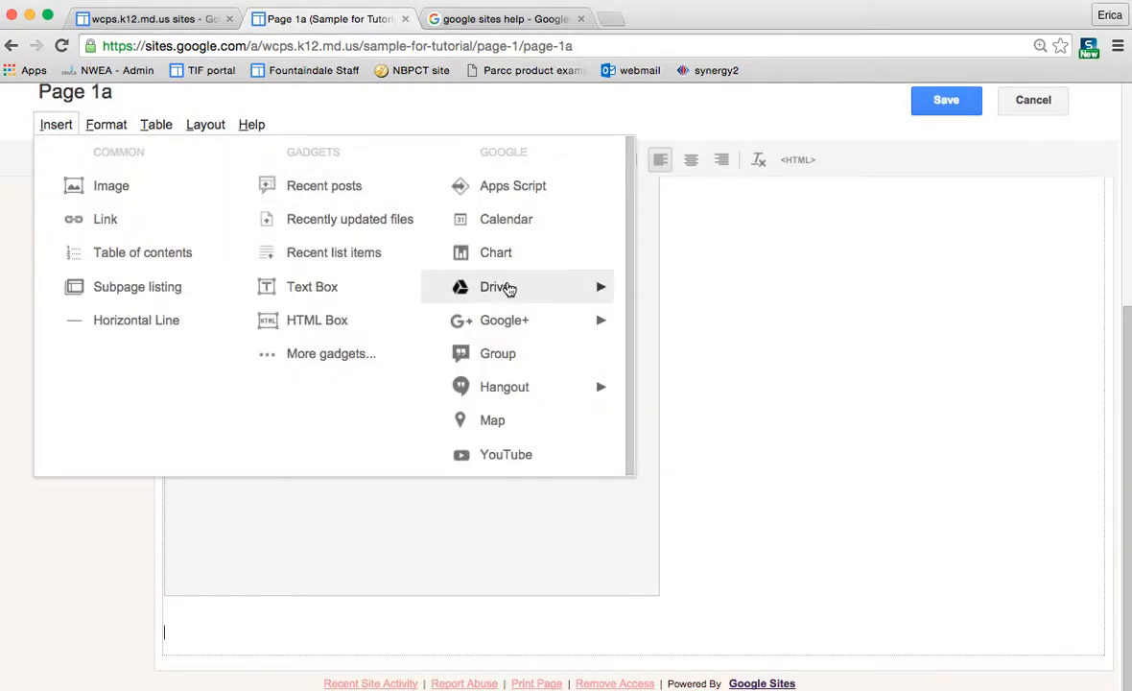
{"action": "mouse_move", "coordinate": [495, 286]}
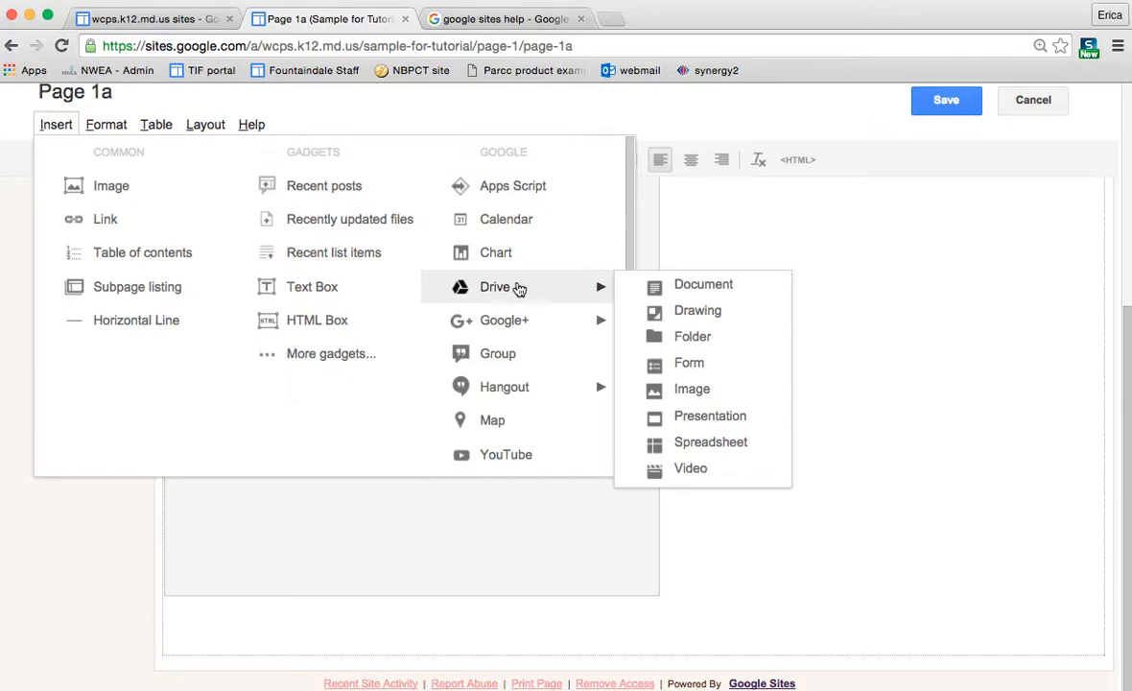
{"action": "left_click", "coordinate": [702, 284]}
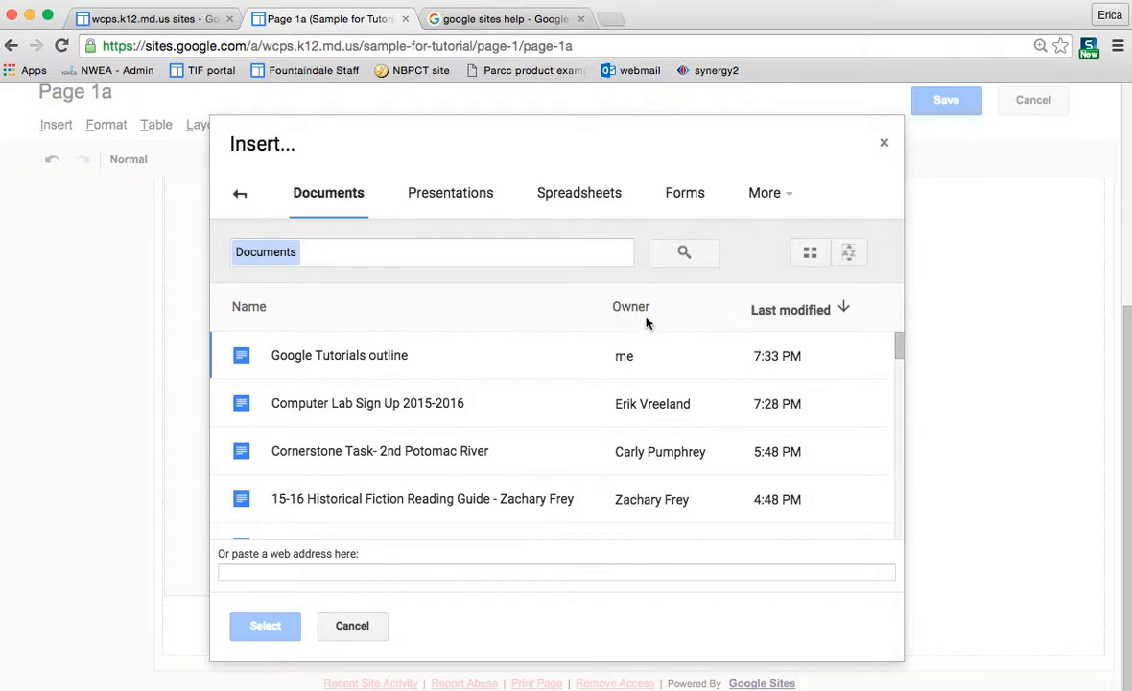
{"action": "scroll", "scroll_direction": "down", "scroll_amount": 3}
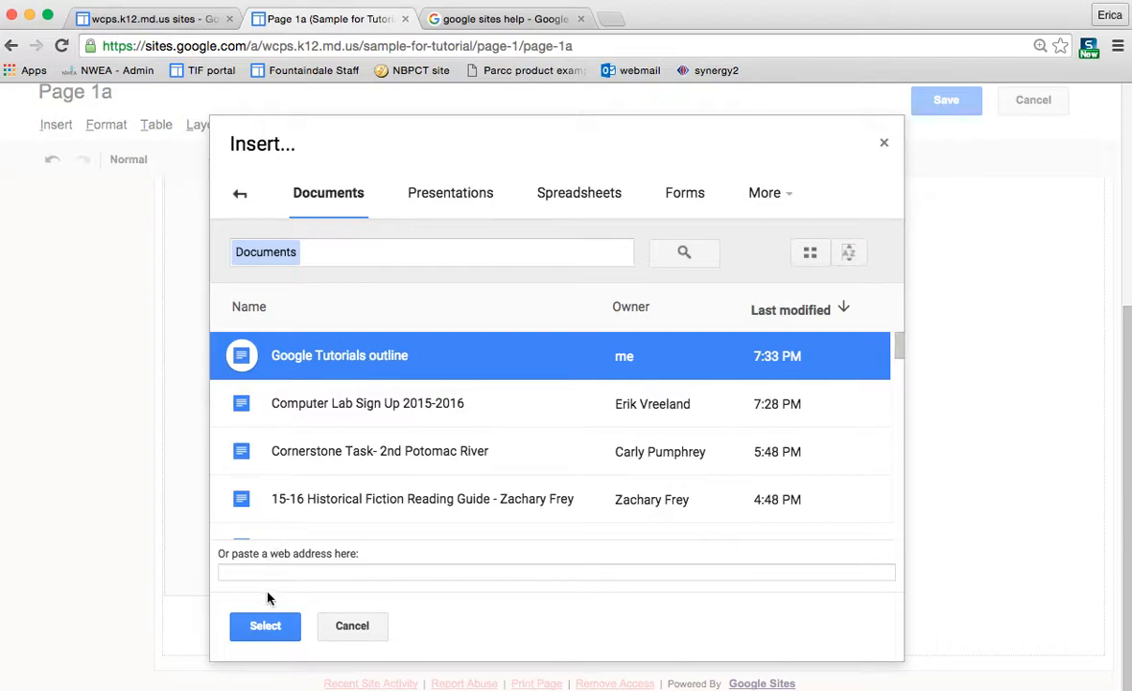
{"action": "left_click", "coordinate": [265, 625]}
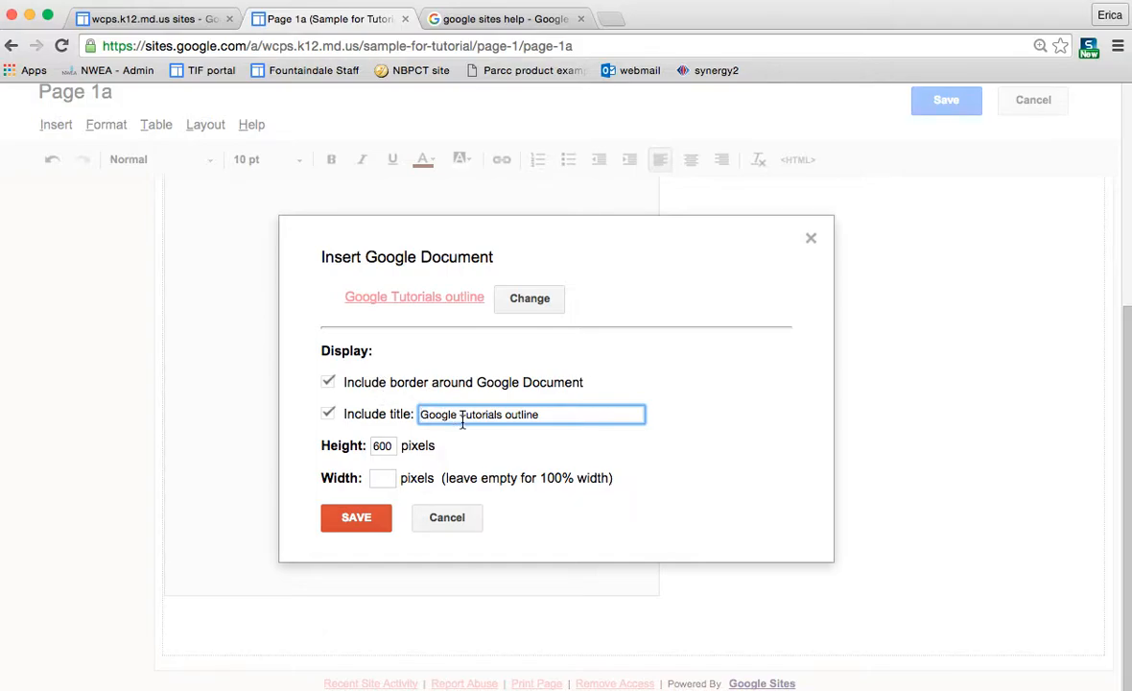
{"action": "left_click", "coordinate": [357, 518]}
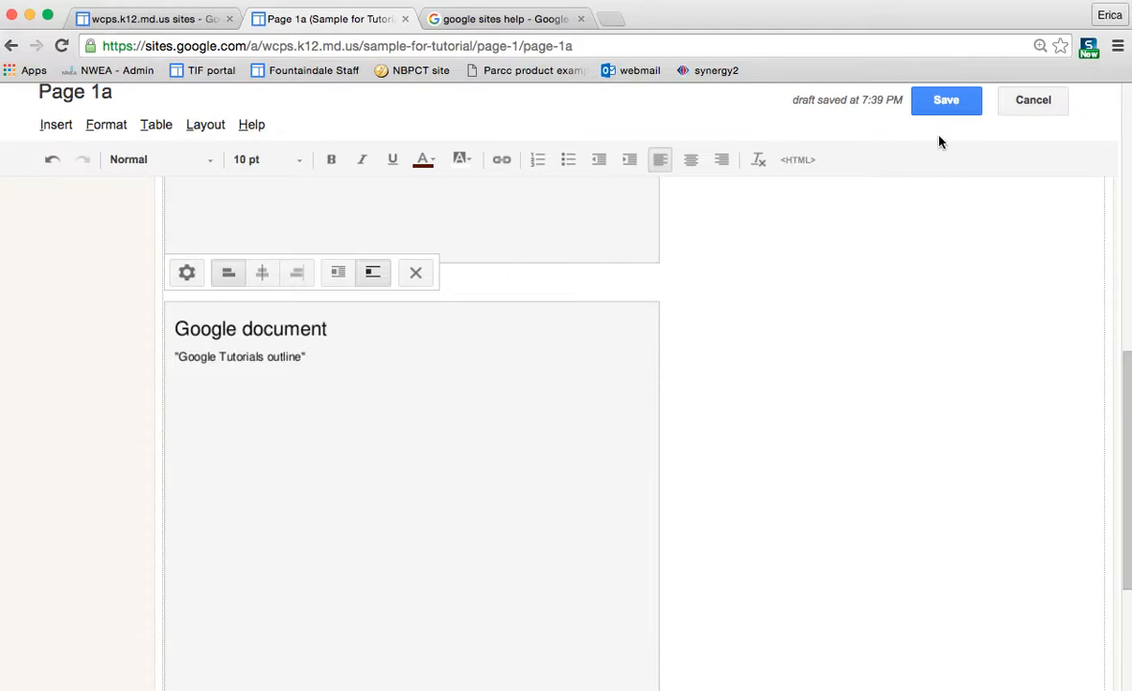
{"action": "left_click", "coordinate": [946, 99]}
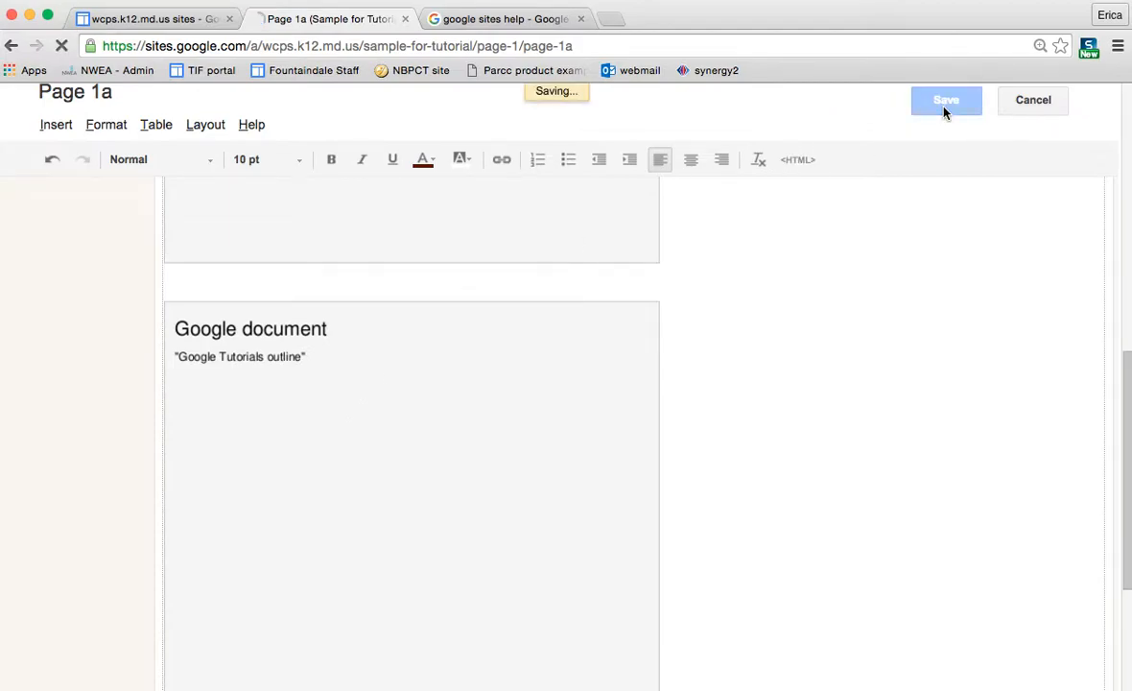
{"action": "left_click", "coordinate": [944, 100]}
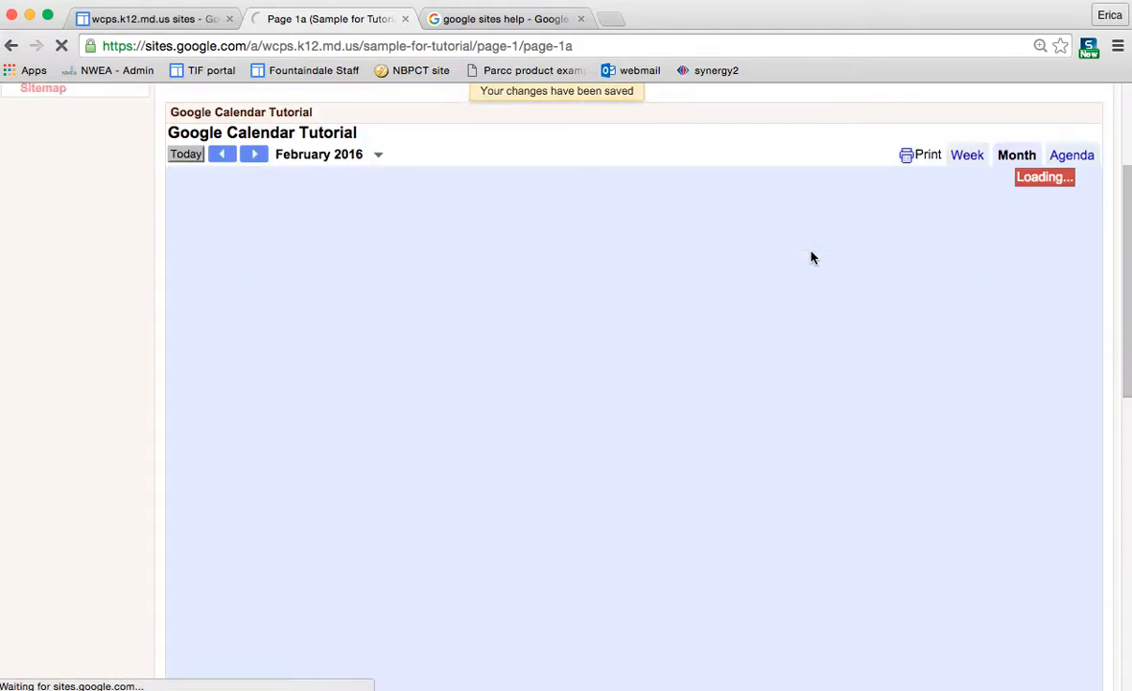
{"action": "scroll", "scroll_direction": "down", "scroll_amount": 3}
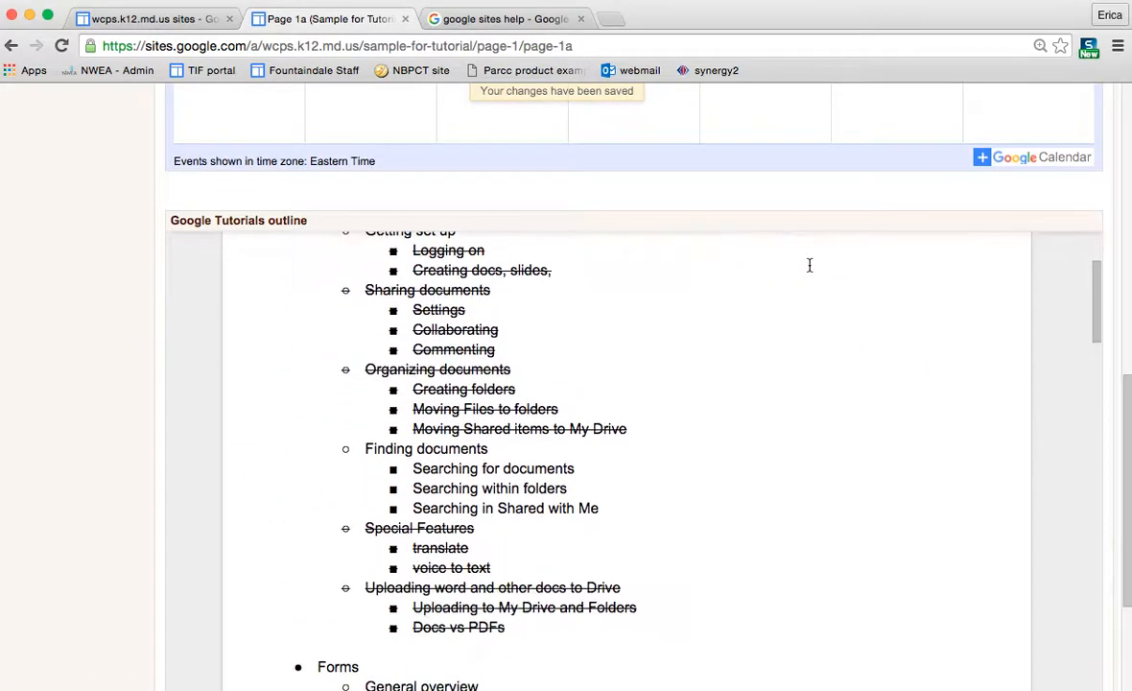
{"action": "scroll", "scroll_direction": "down", "scroll_amount": 3}
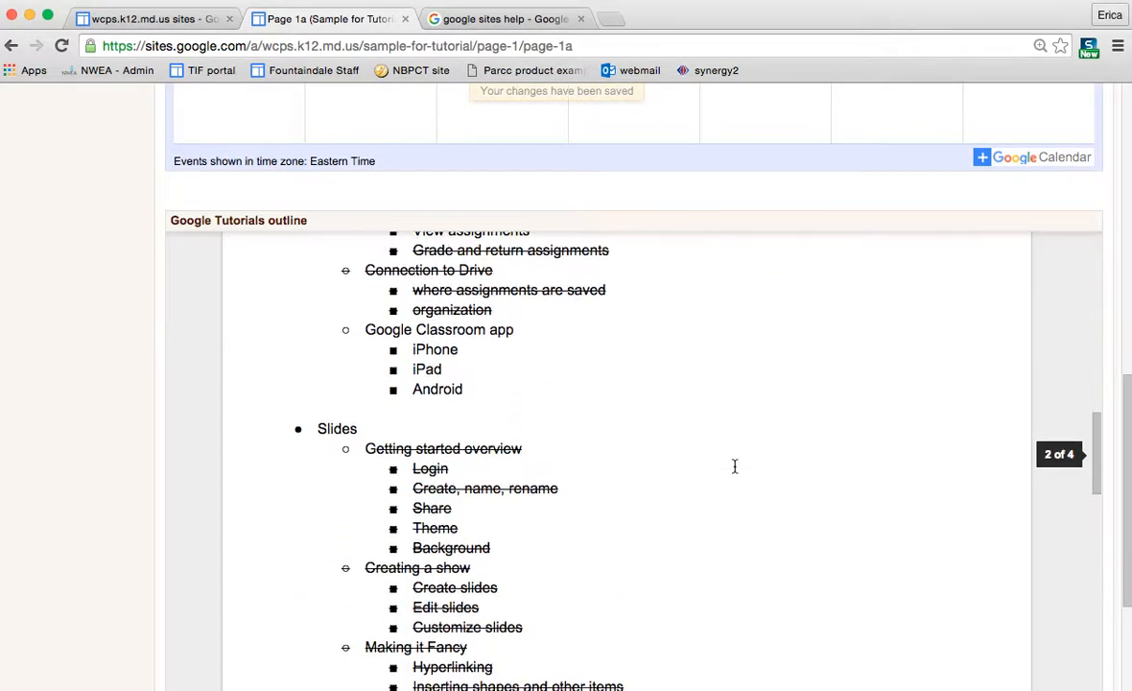
{"action": "scroll", "scroll_direction": "down", "scroll_amount": 3}
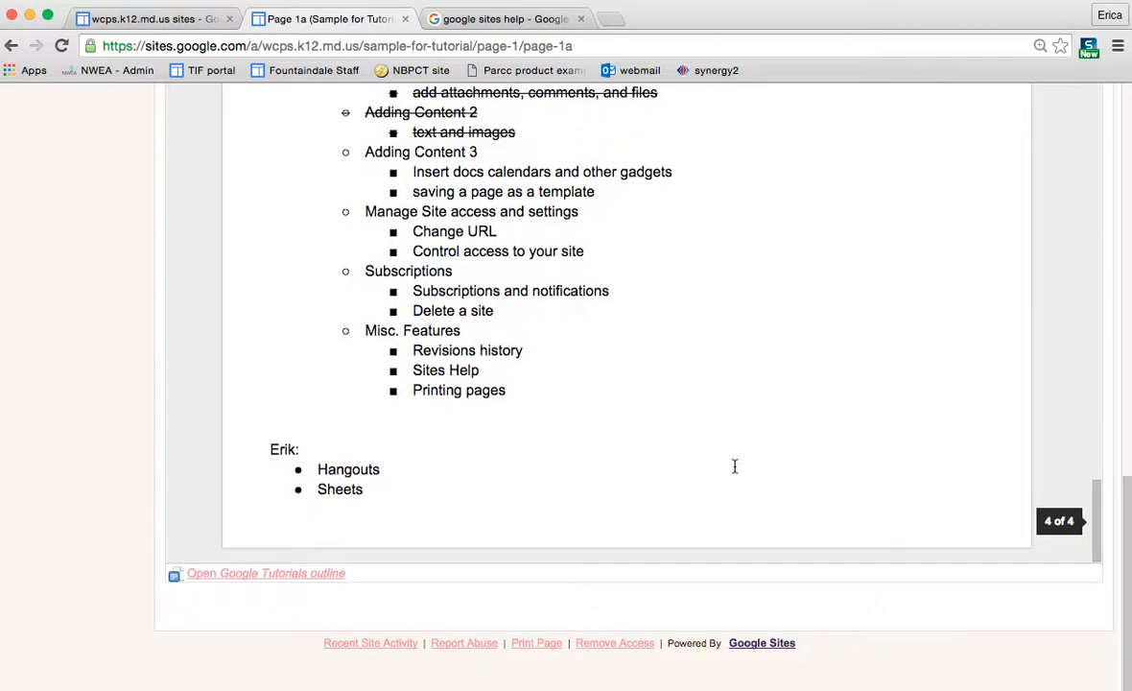
{"action": "scroll", "scroll_direction": "up", "scroll_amount": 3}
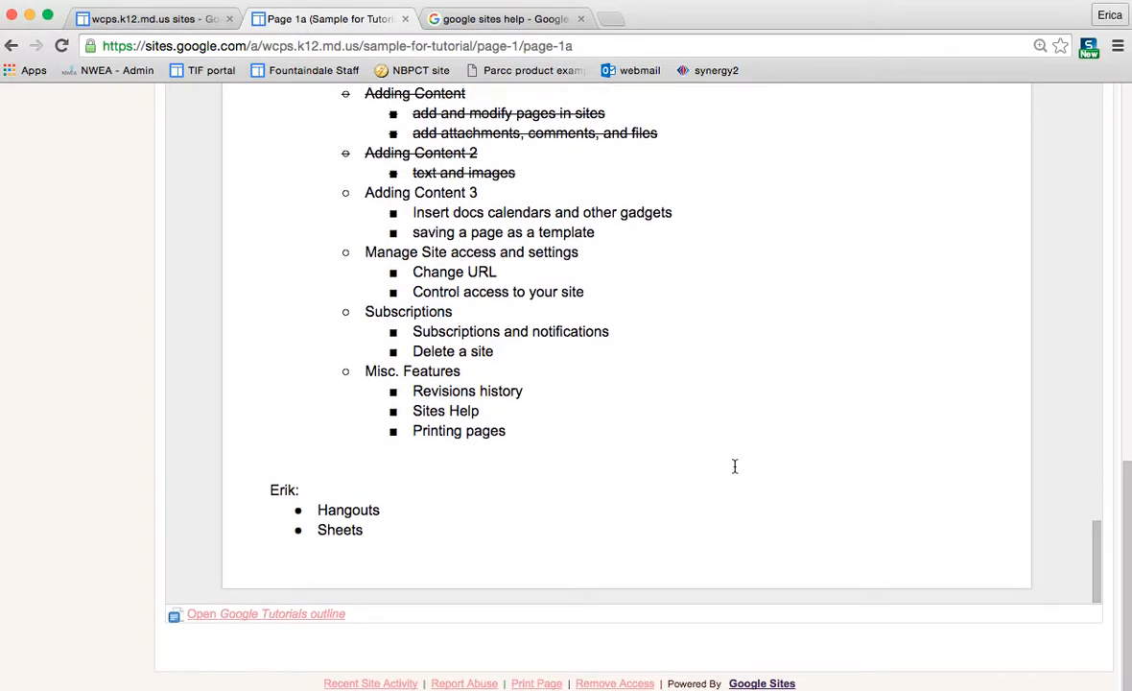
{"action": "scroll", "scroll_direction": "up", "scroll_amount": 3}
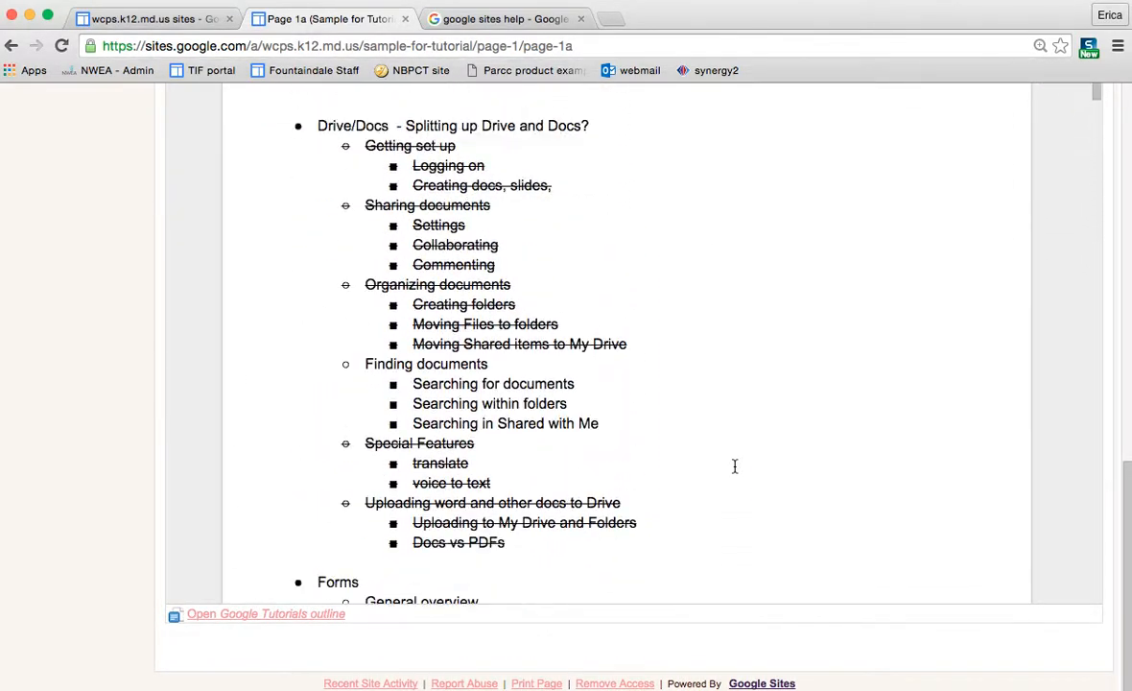
{"action": "scroll", "scroll_direction": "up", "scroll_amount": 3}
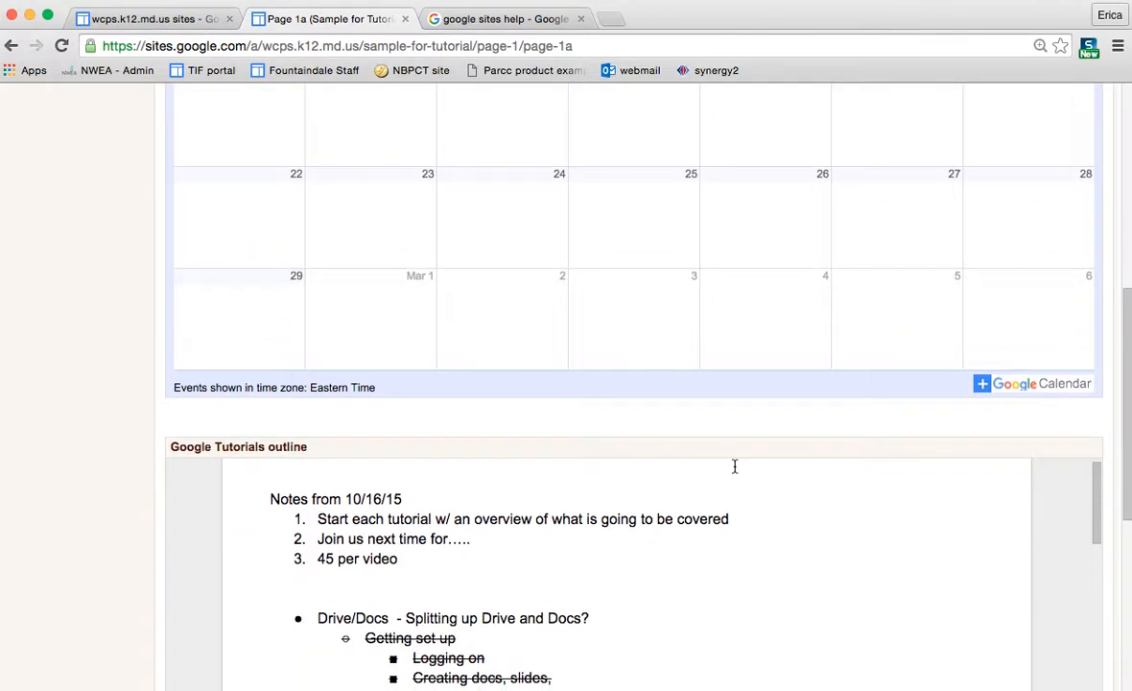
Re-enter the editor, place the cursor above the calendar and start inserting a YouTube video.
{"action": "left_click", "coordinate": [786, 129]}
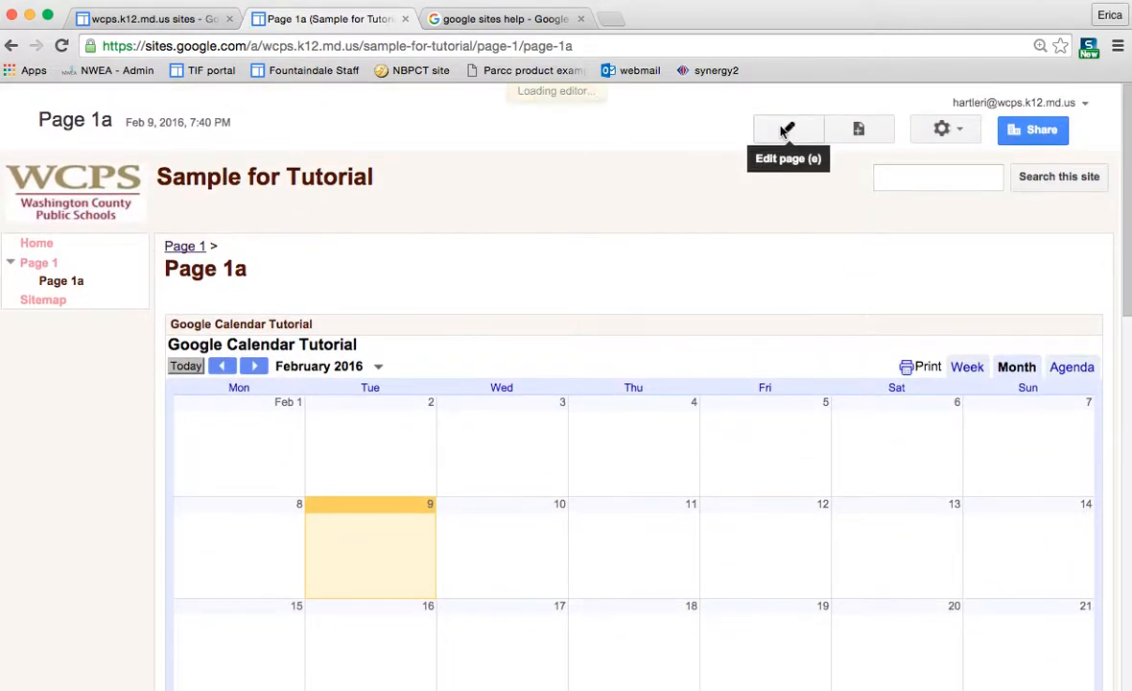
{"action": "left_click", "coordinate": [786, 126]}
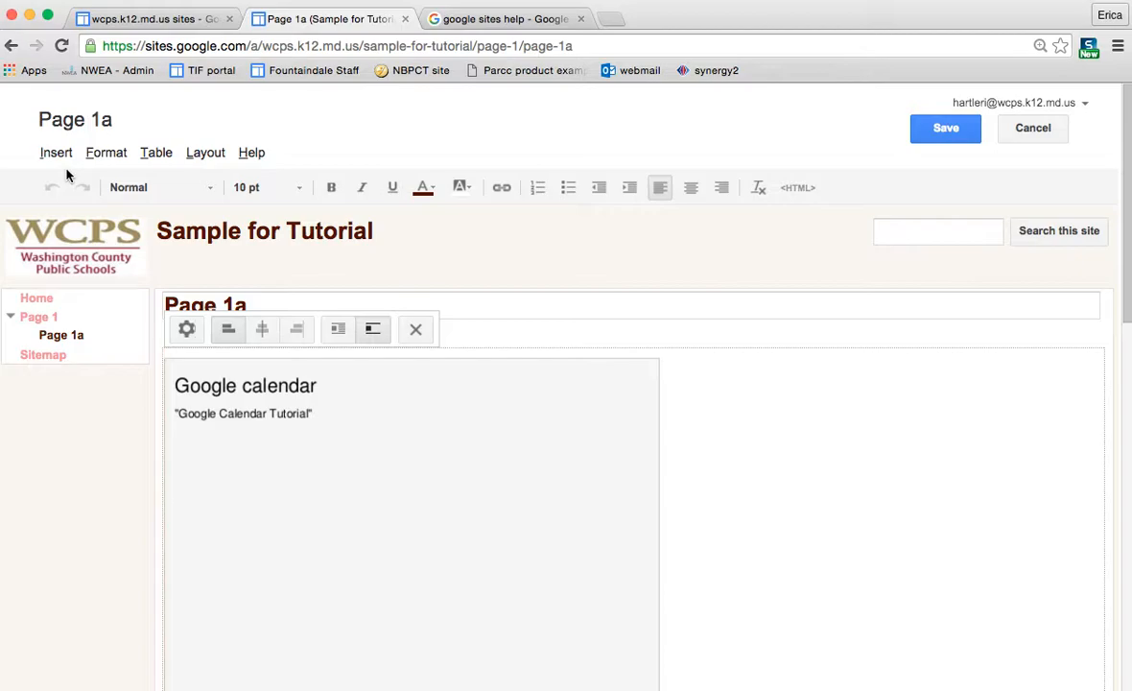
{"action": "left_click", "coordinate": [56, 152]}
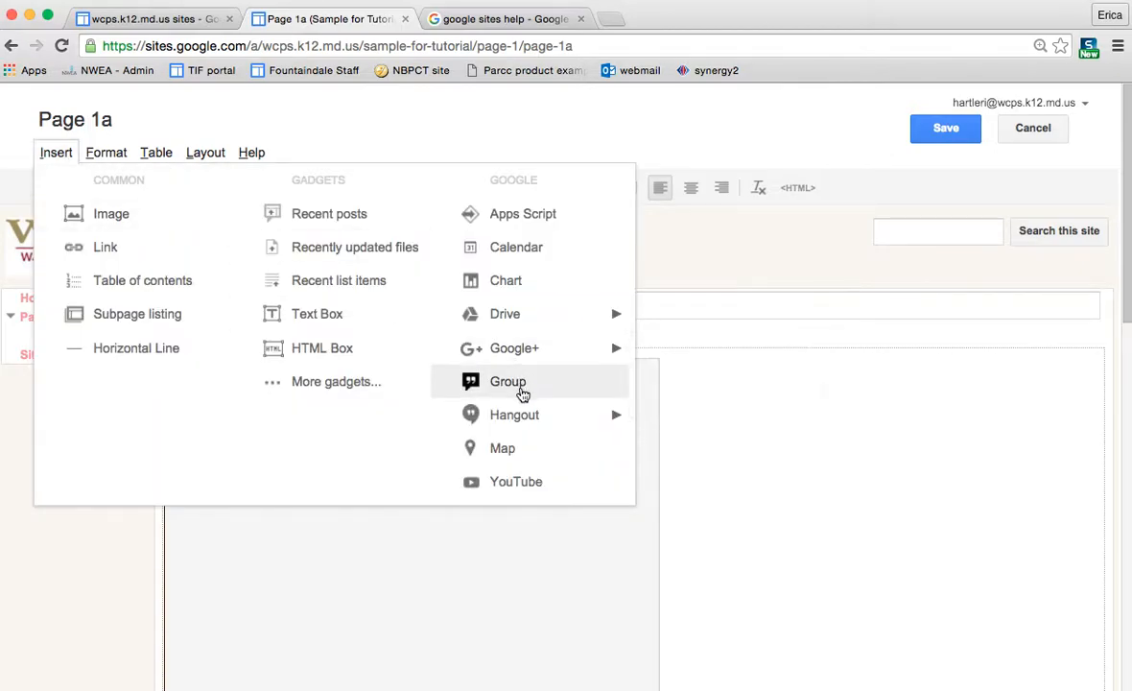
{"action": "left_click", "coordinate": [516, 480]}
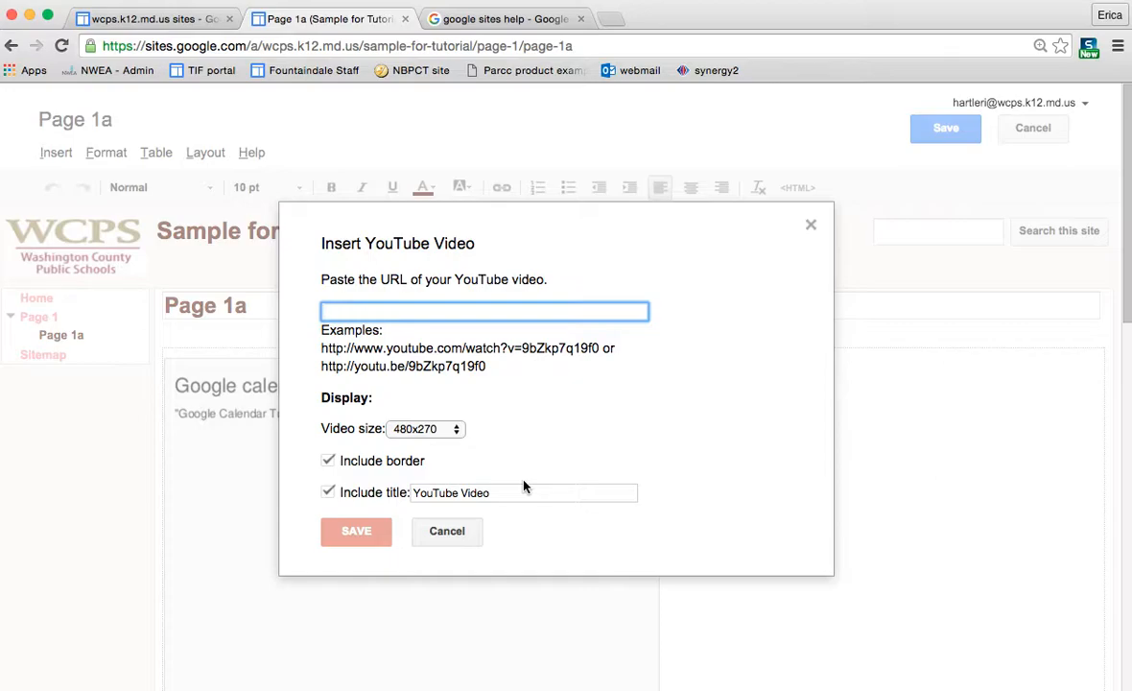
{"action": "mouse_move", "coordinate": [612, 23]}
{"action": "type", "text": "yo"}
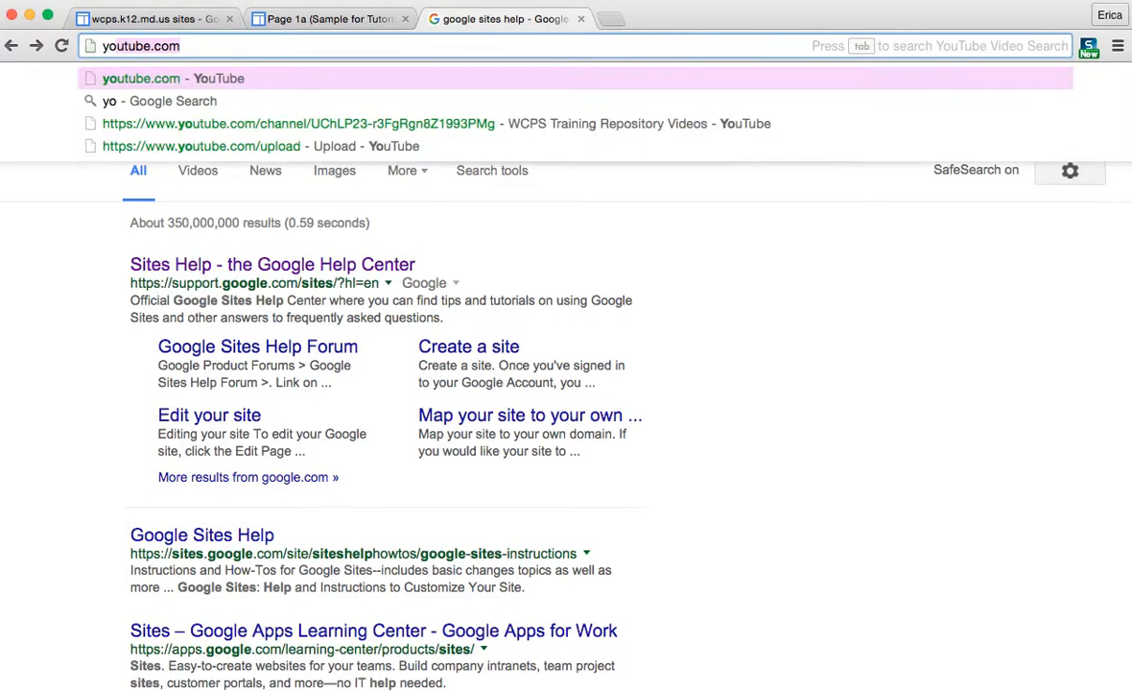
Search YouTube for pandas to find the Top 10 Cutest Baby Panda Videos result.
{"action": "left_click", "coordinate": [173, 76]}
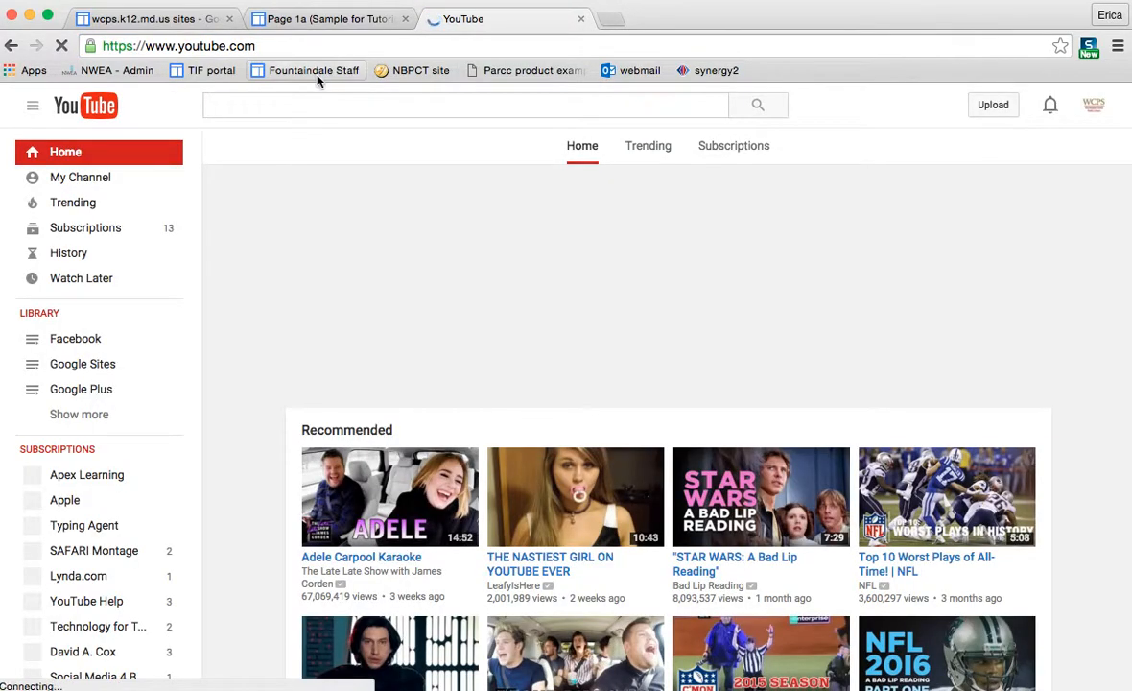
{"action": "type", "text": "pandas"}
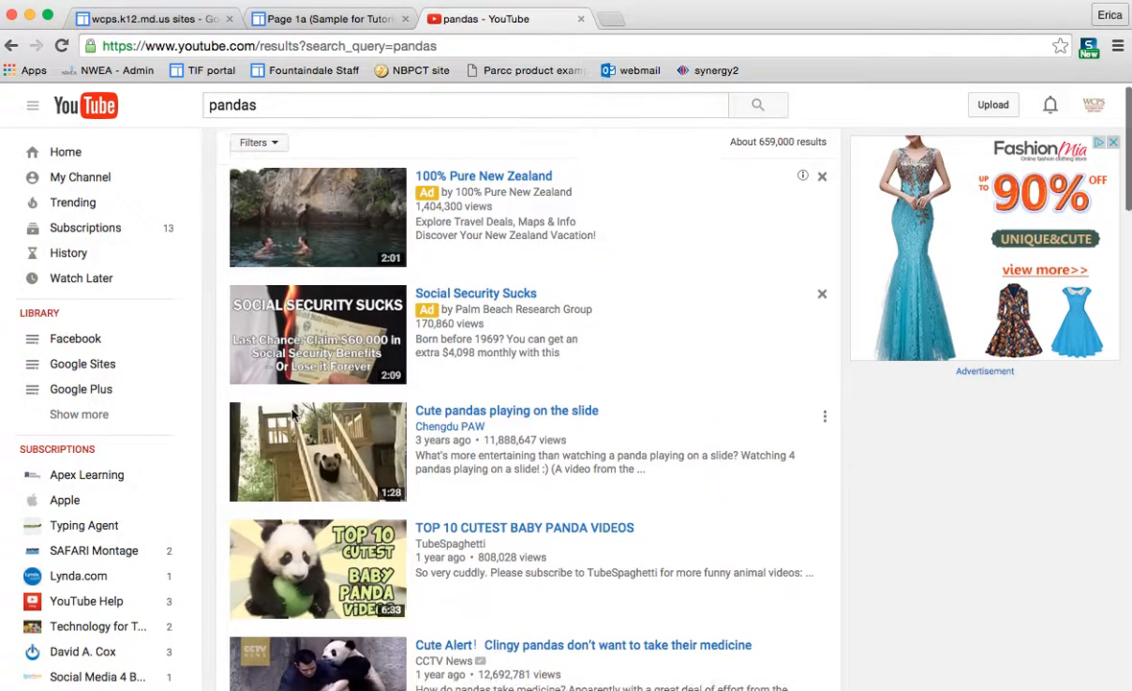
{"action": "scroll", "scroll_direction": "down", "scroll_amount": 3}
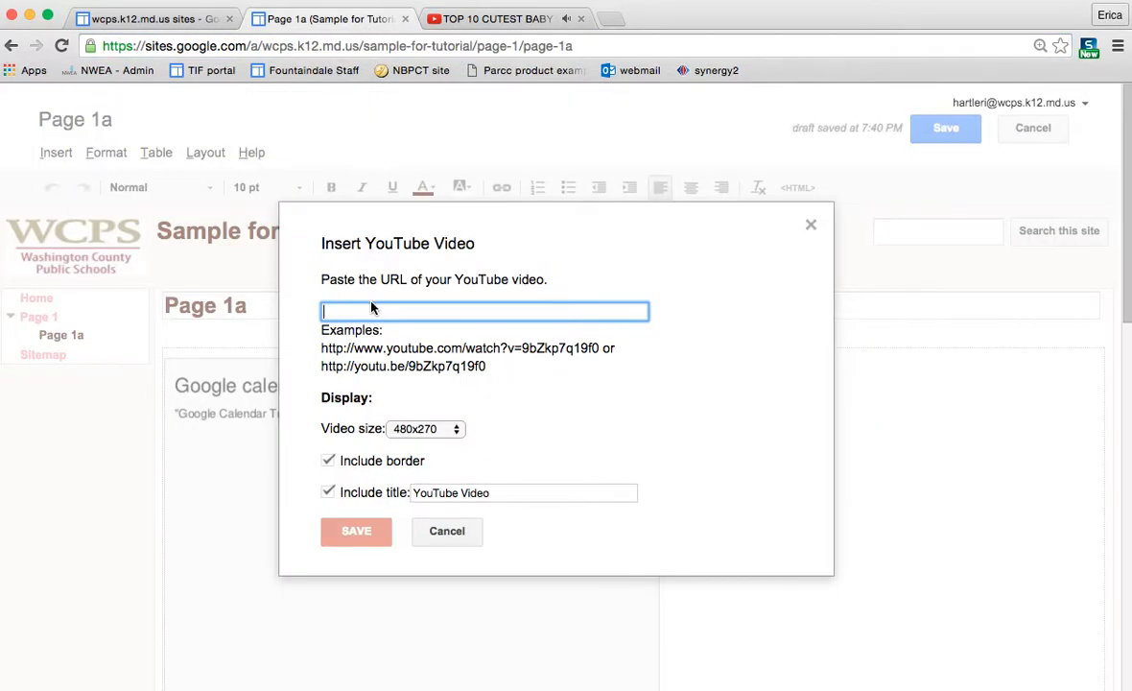
Embed the YouTube video nDyu-z8q7ko titled 'Baby Pandas' above the calendar and save Page 1a.
{"action": "type", "text": "https://www.youtube.com/watch?v=nDyu-z8q7ko"}
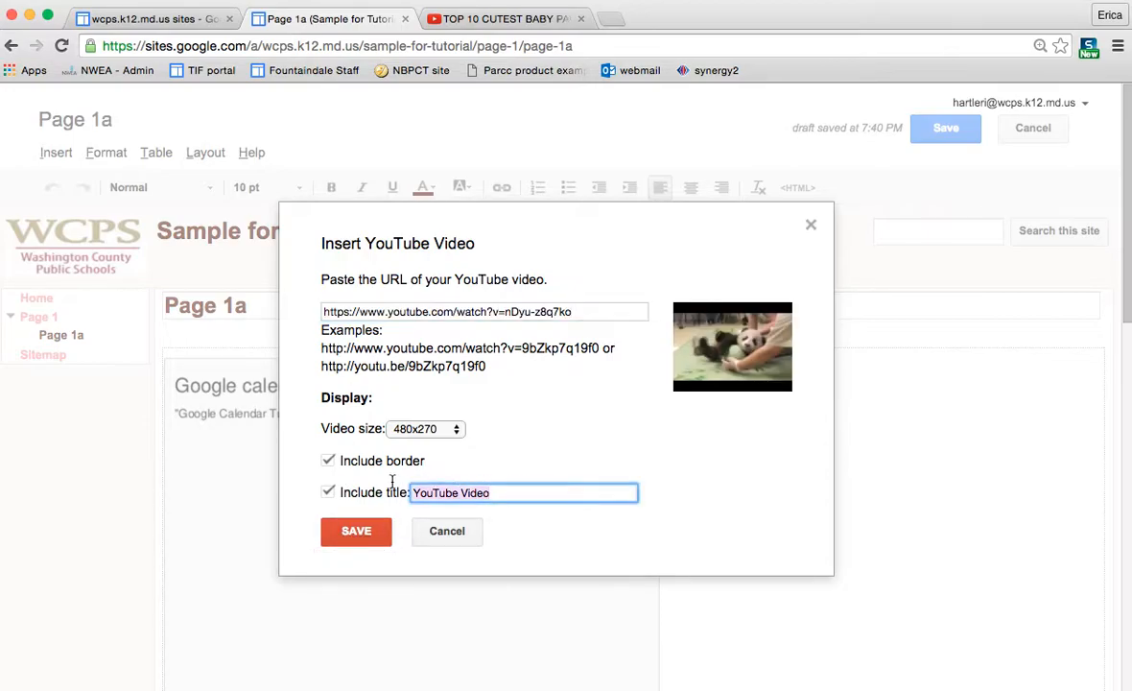
{"action": "type", "text": "Baby PA"}
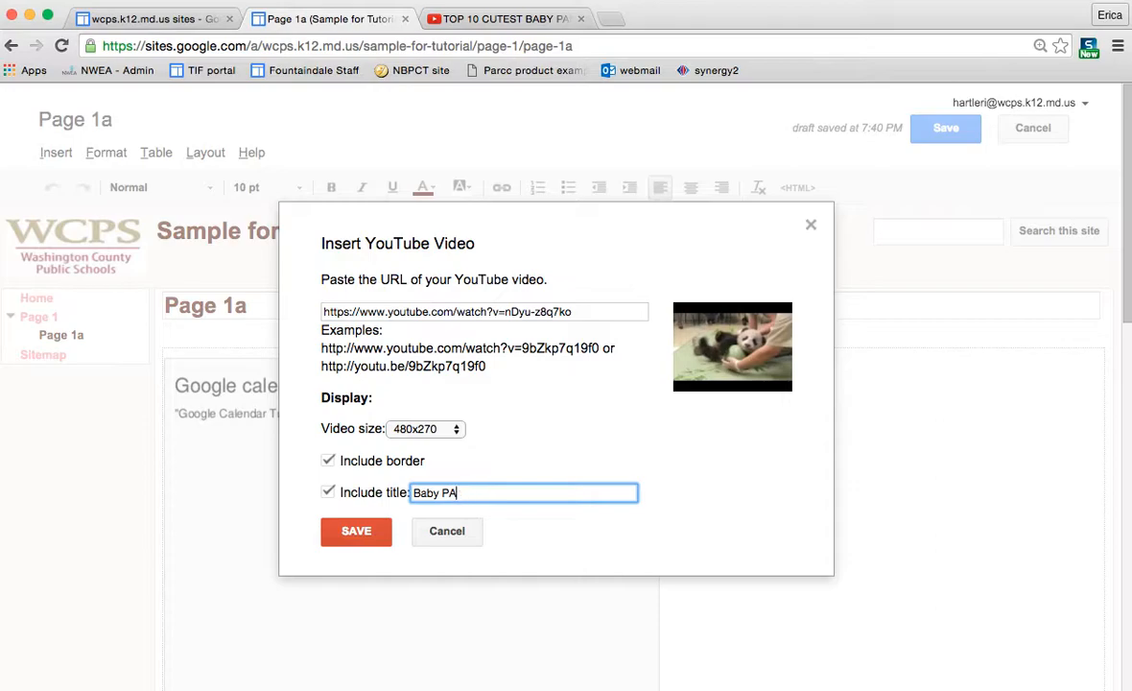
{"action": "type", "text": "ndas"}
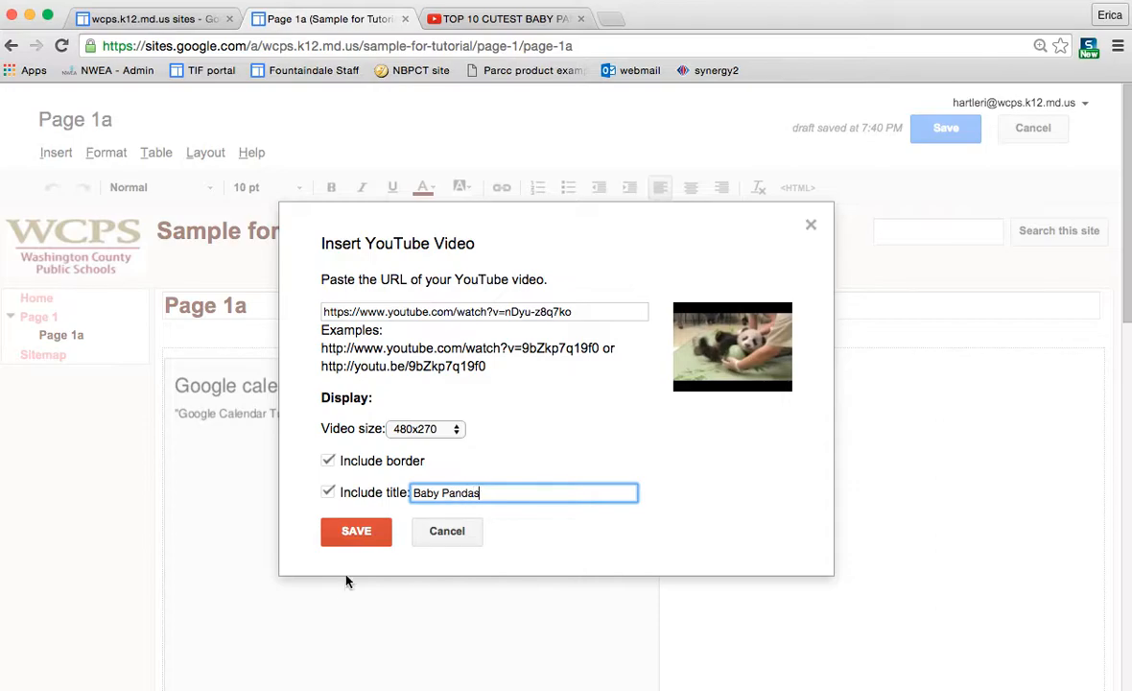
{"action": "left_click", "coordinate": [357, 529]}
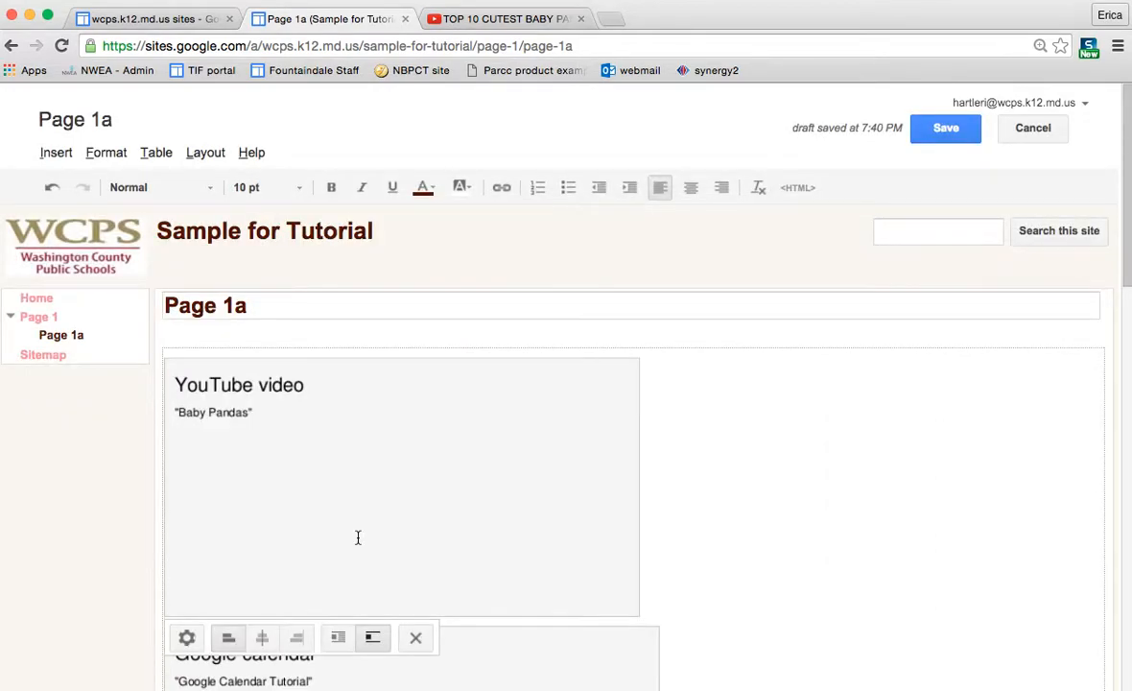
{"action": "left_click", "coordinate": [944, 127]}
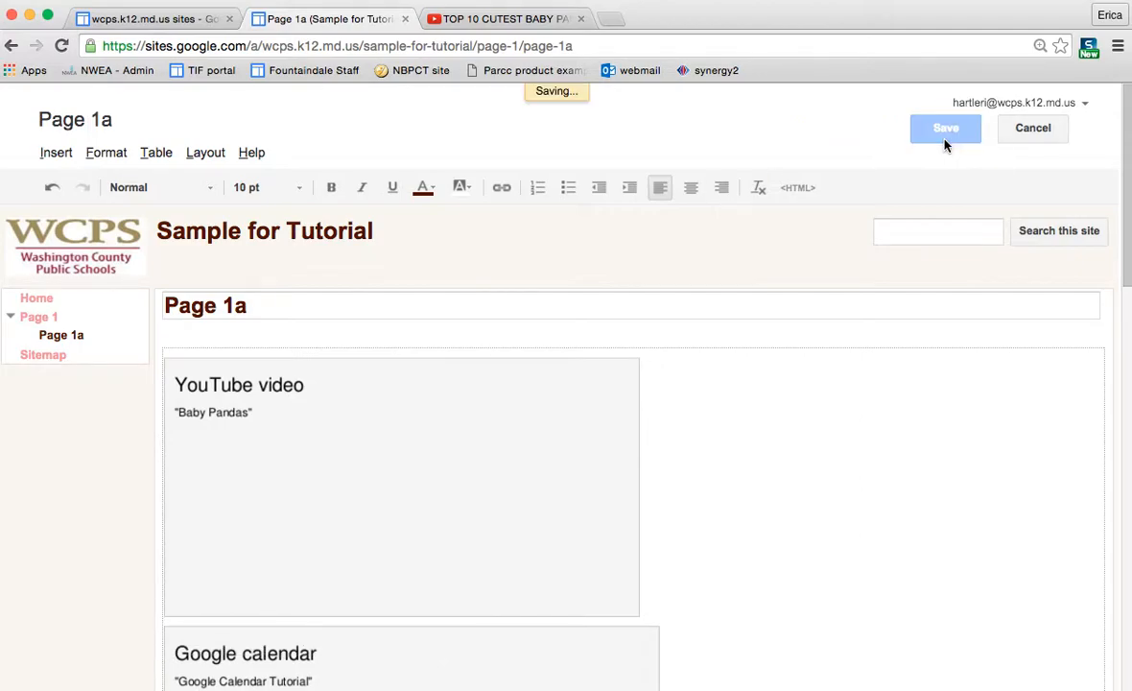
Scroll the saved page to check the video, calendar and Google Tutorials outline, then return to the top.
{"action": "left_click", "coordinate": [944, 127]}
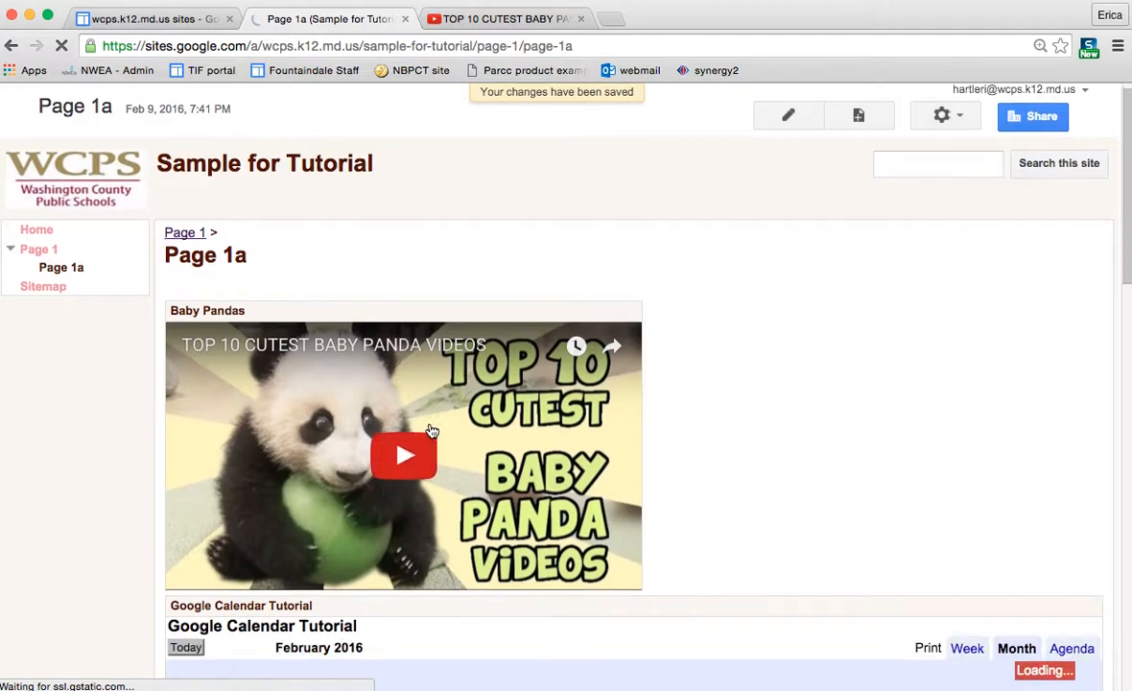
{"action": "scroll", "scroll_direction": "down", "scroll_amount": 3}
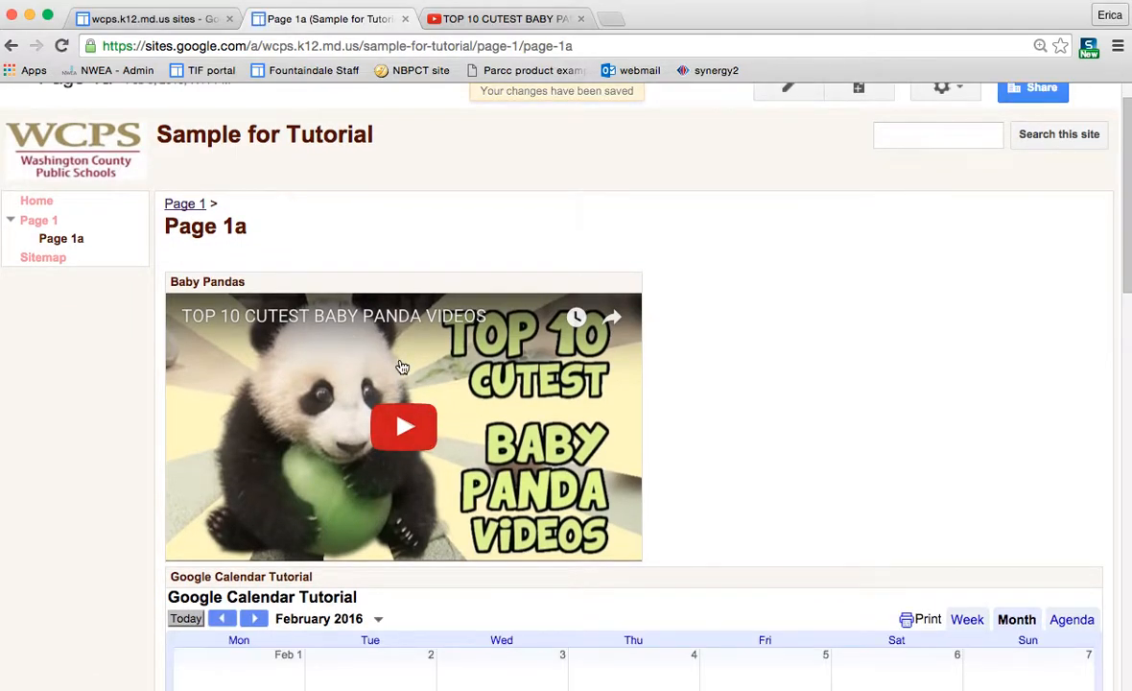
{"action": "scroll", "scroll_direction": "down", "scroll_amount": 3}
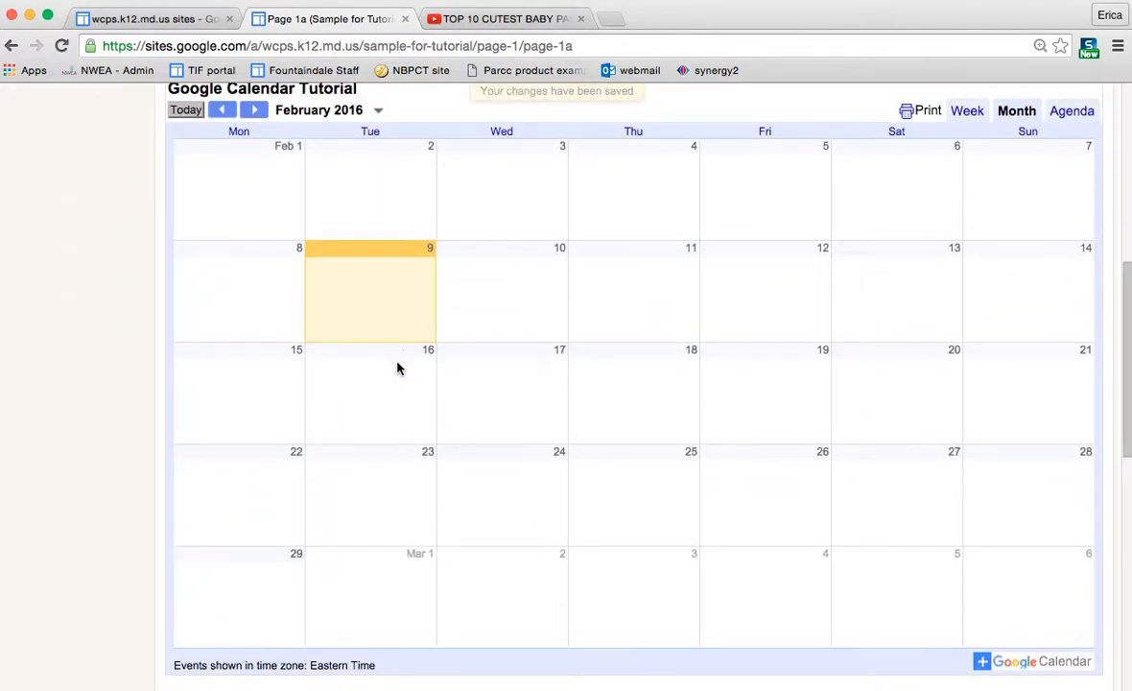
{"action": "scroll", "scroll_direction": "down", "scroll_amount": 3}
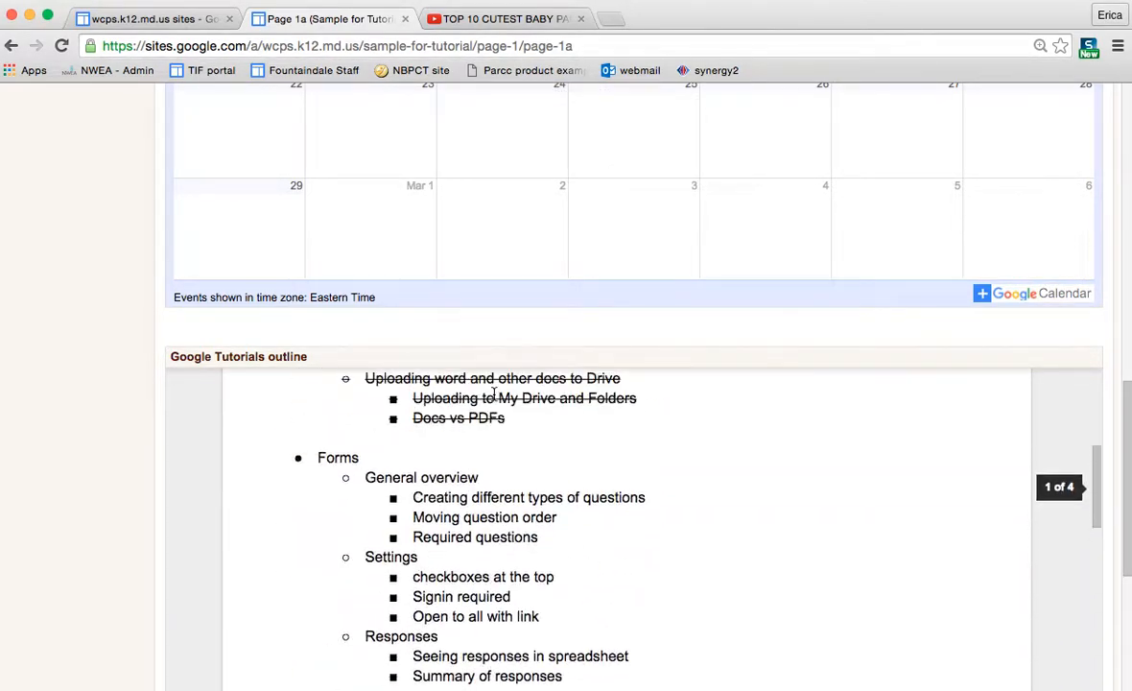
{"action": "scroll", "scroll_direction": "up", "scroll_amount": 3}
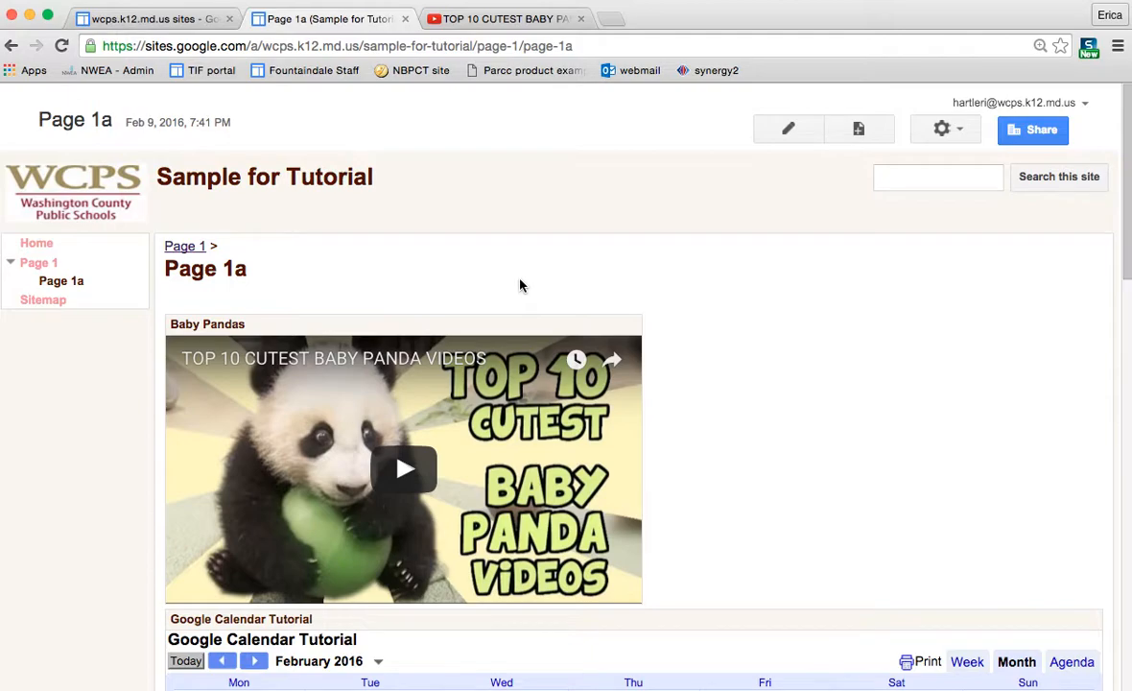
{"action": "mouse_move", "coordinate": [522, 458]}
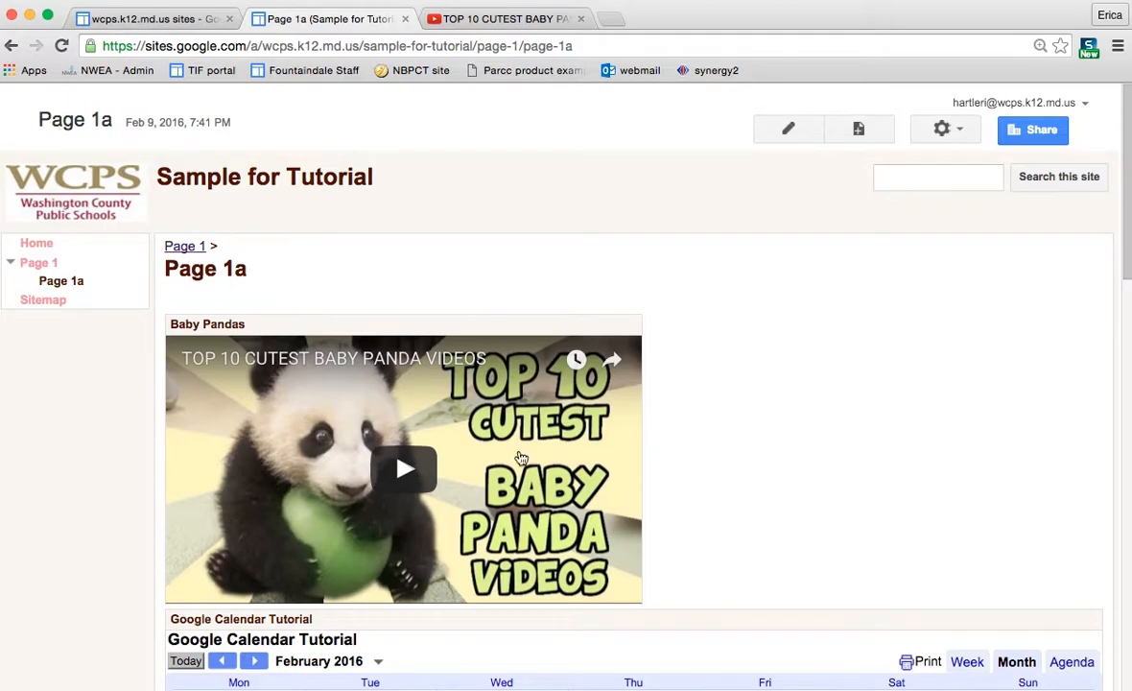